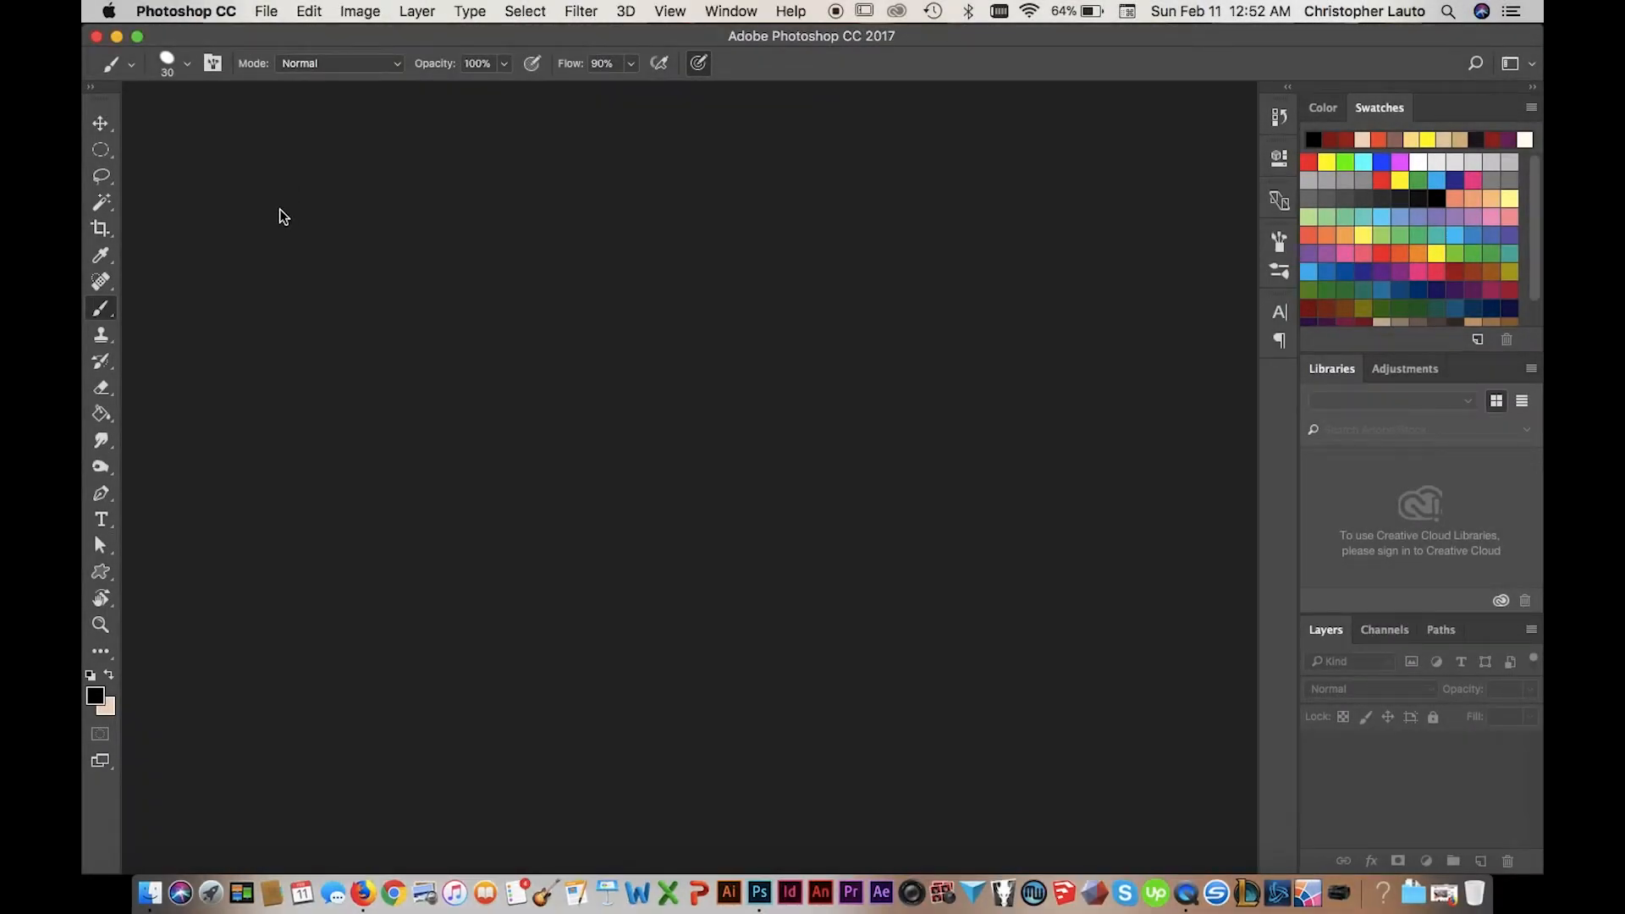
# Open File > Import > Images from Device to reach the scanner import window
pyautogui.click(265, 11)
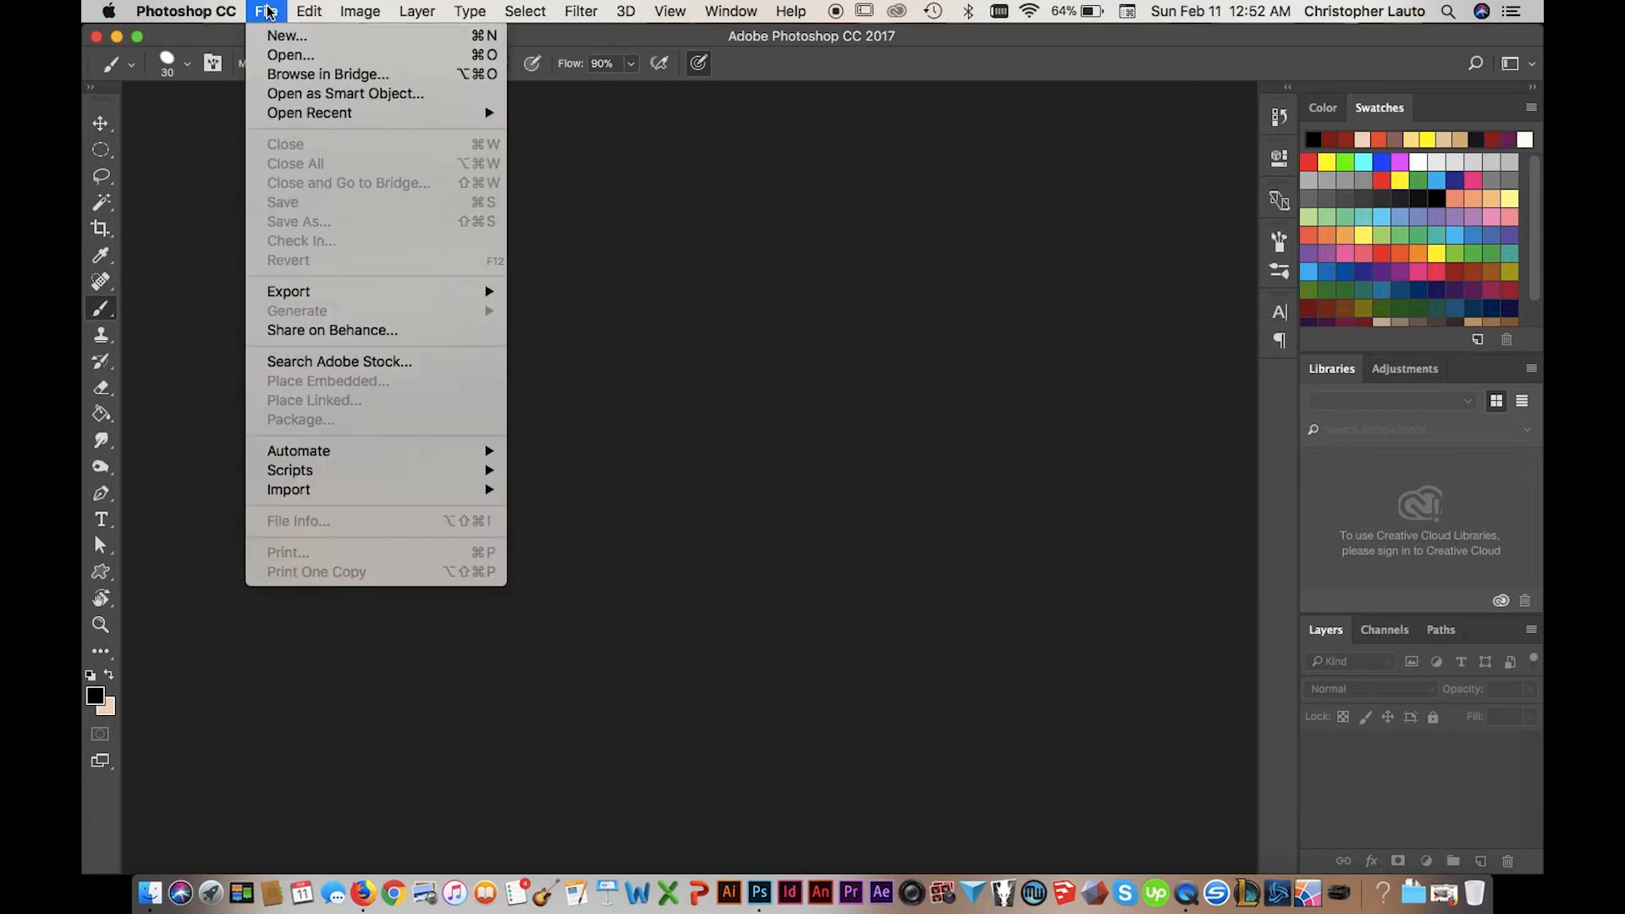
pyautogui.moveTo(288, 489)
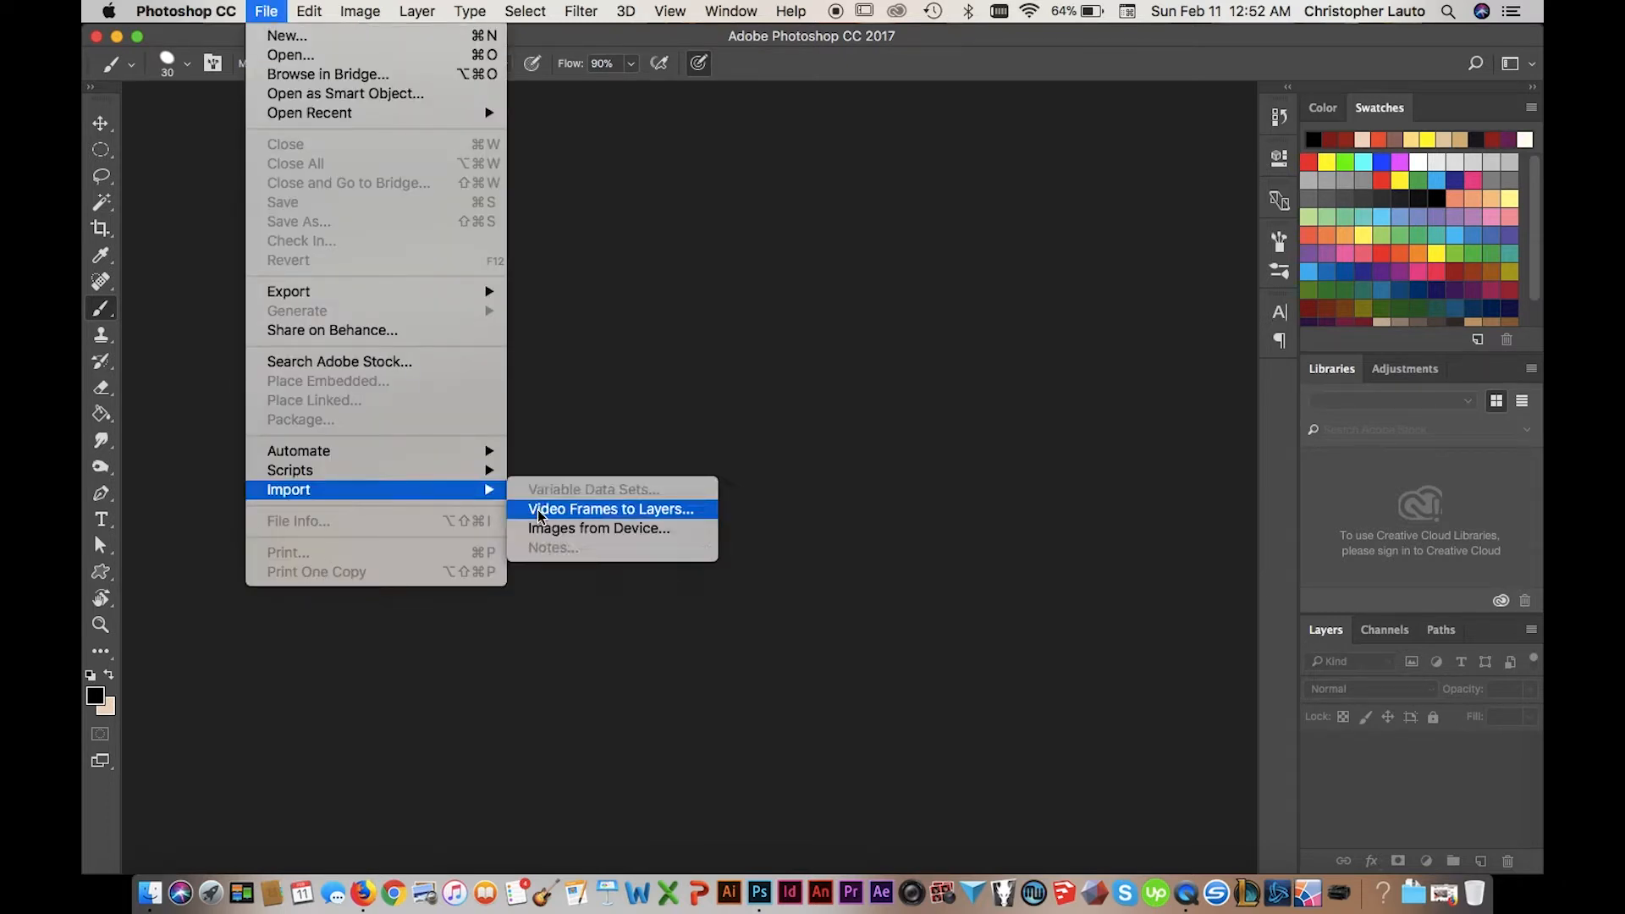
pyautogui.click(598, 528)
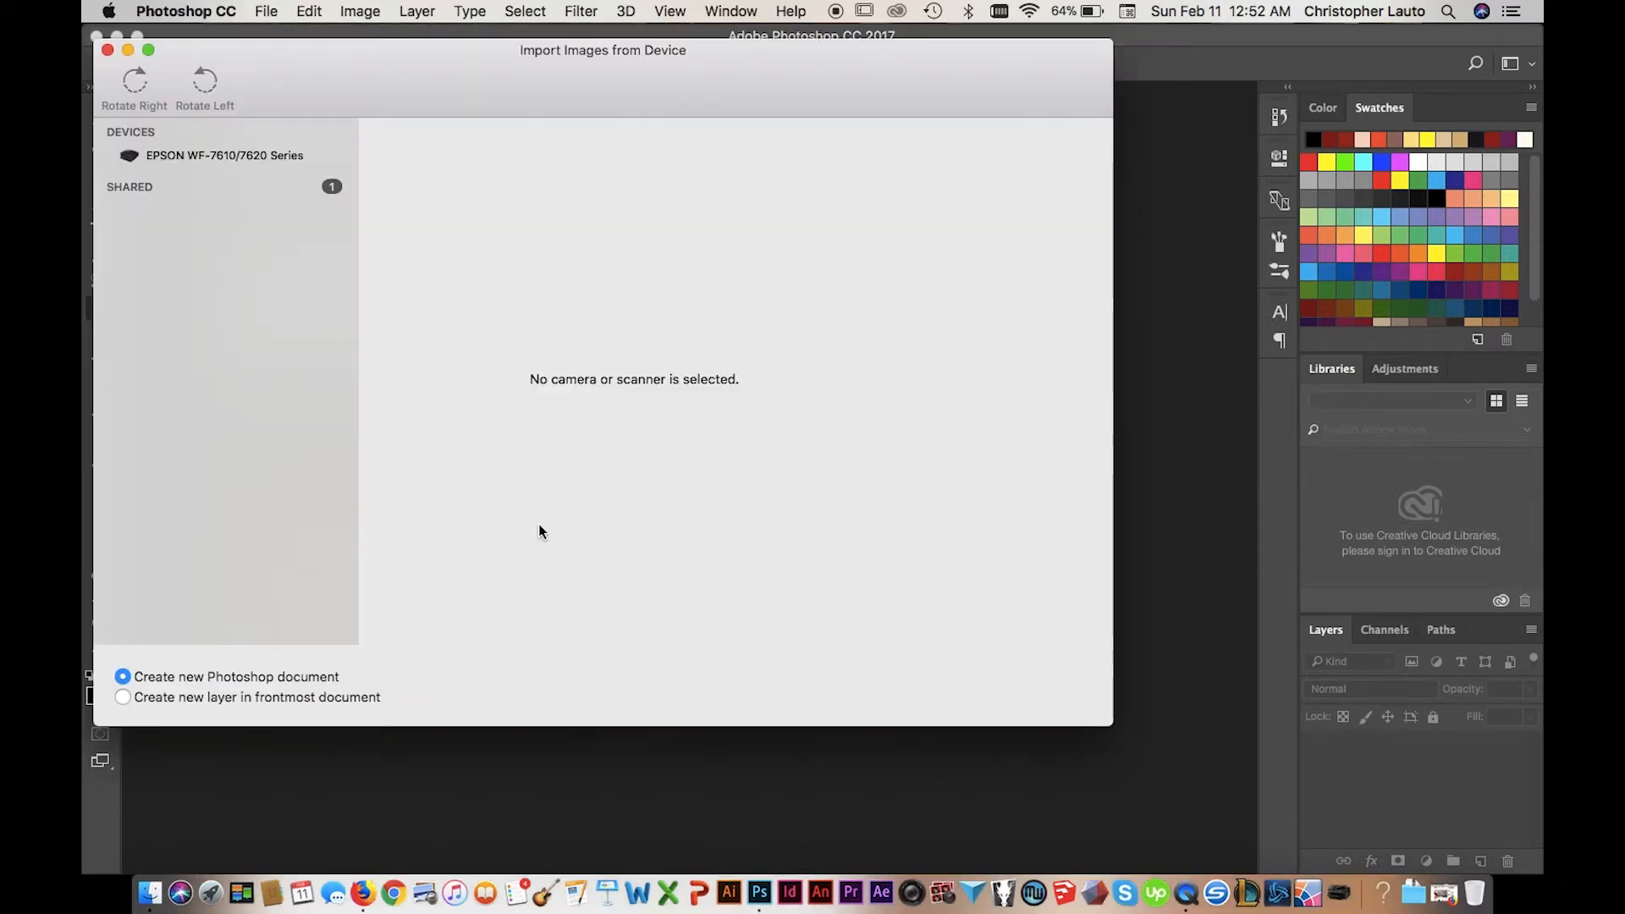
# Select the EPSON scanner, preview the page, and drag a scan area around the owl
pyautogui.click(224, 154)
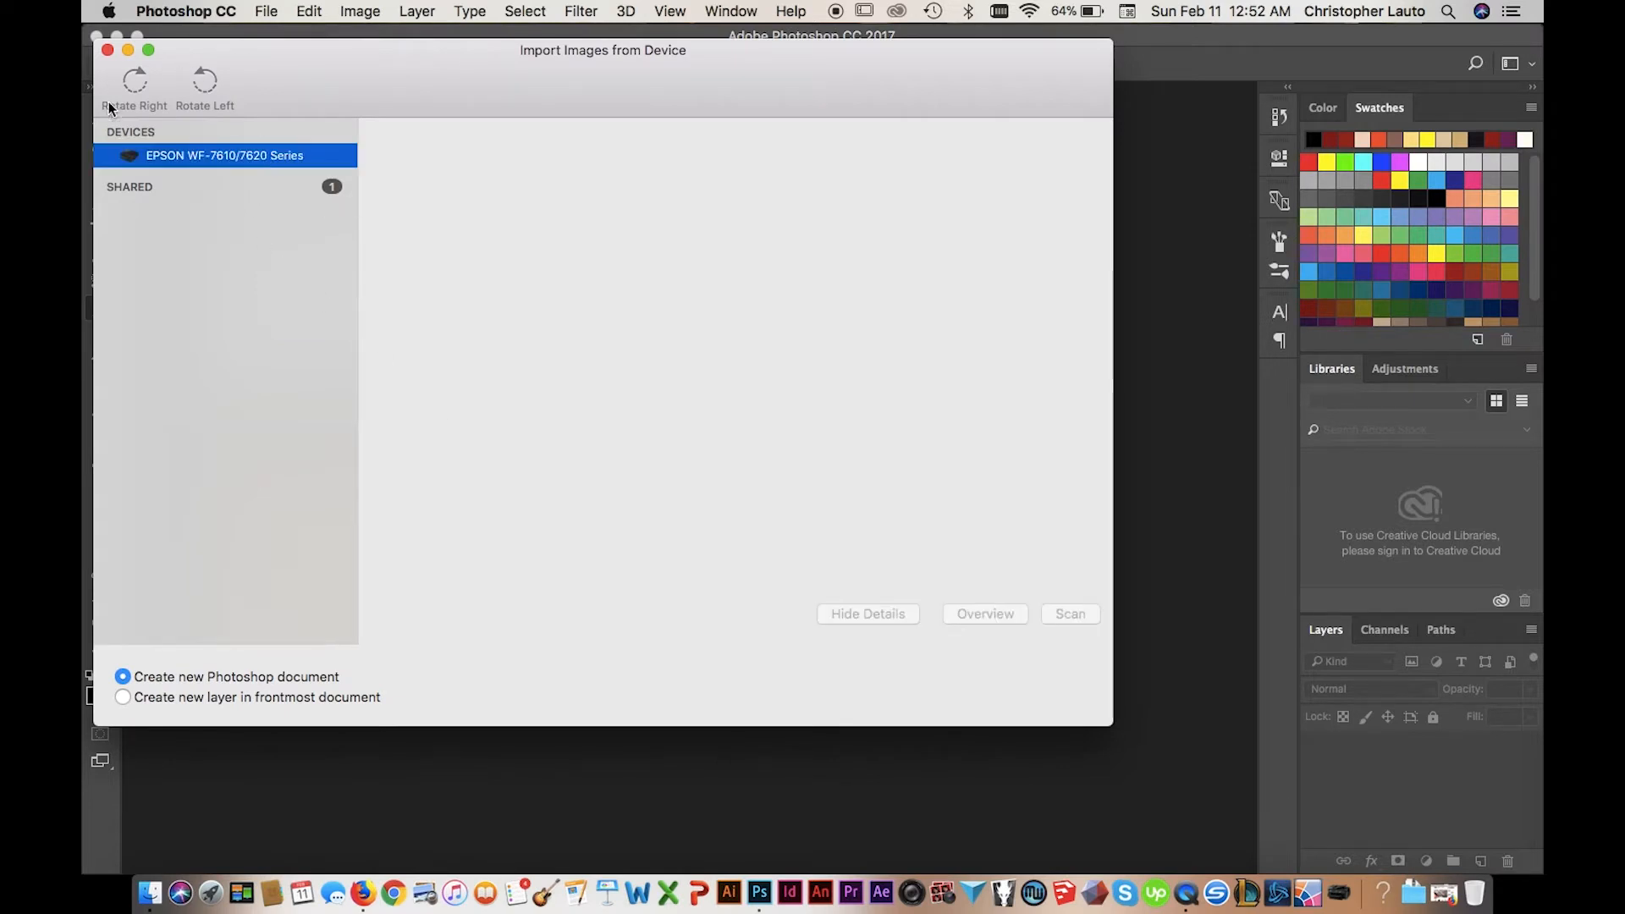
pyautogui.click(982, 614)
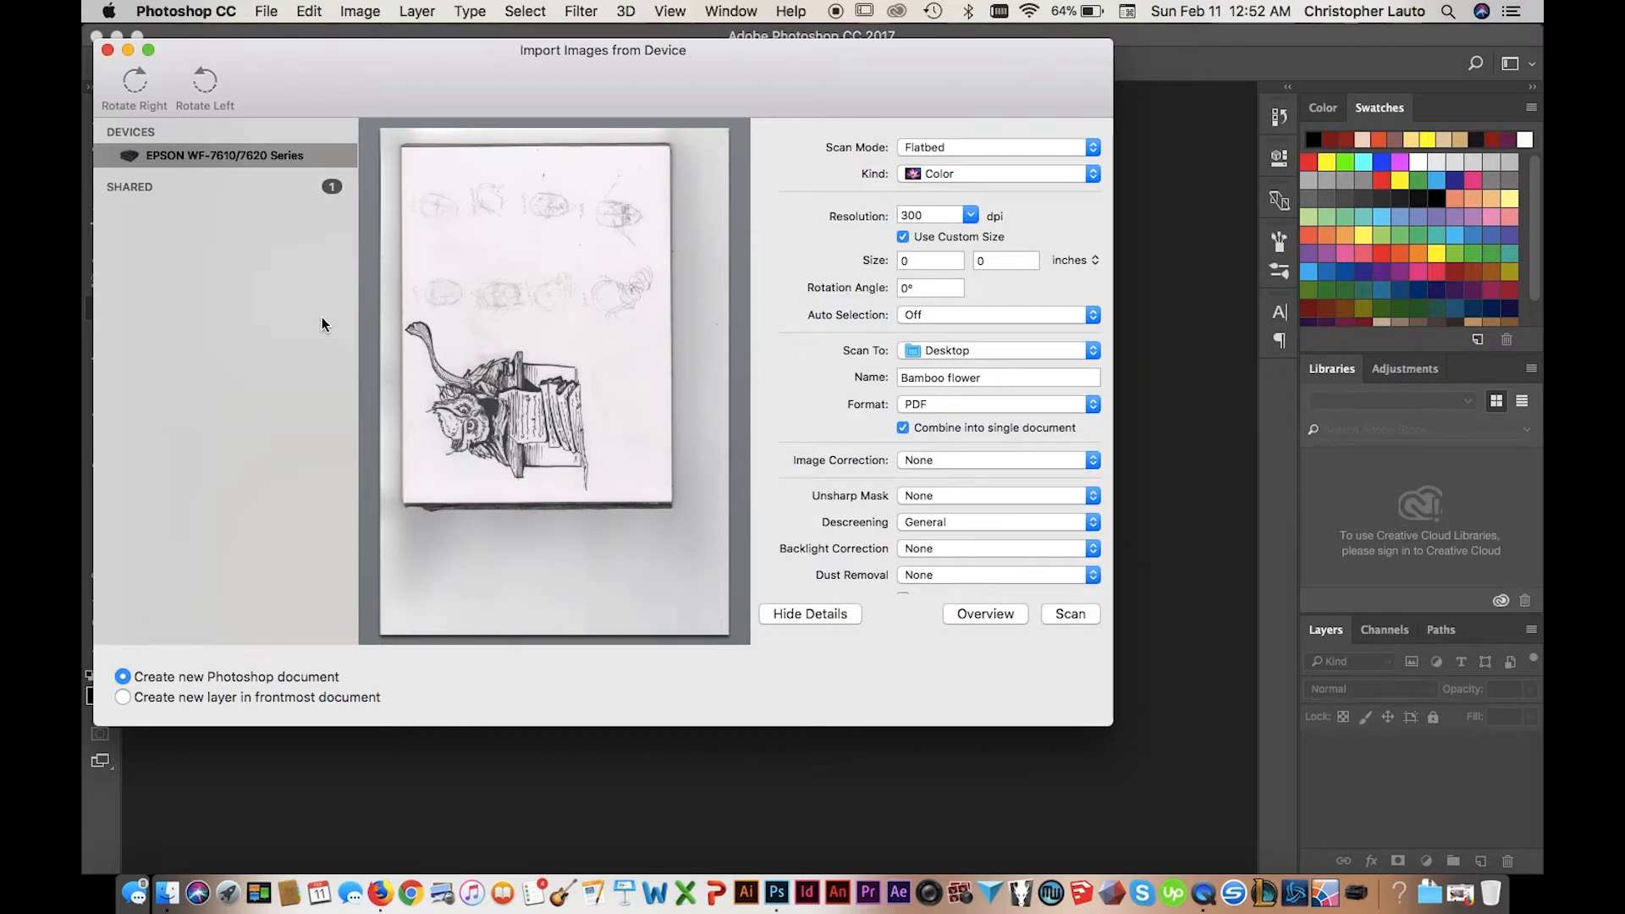
pyautogui.moveTo(404, 311); pyautogui.dragTo(495, 393)
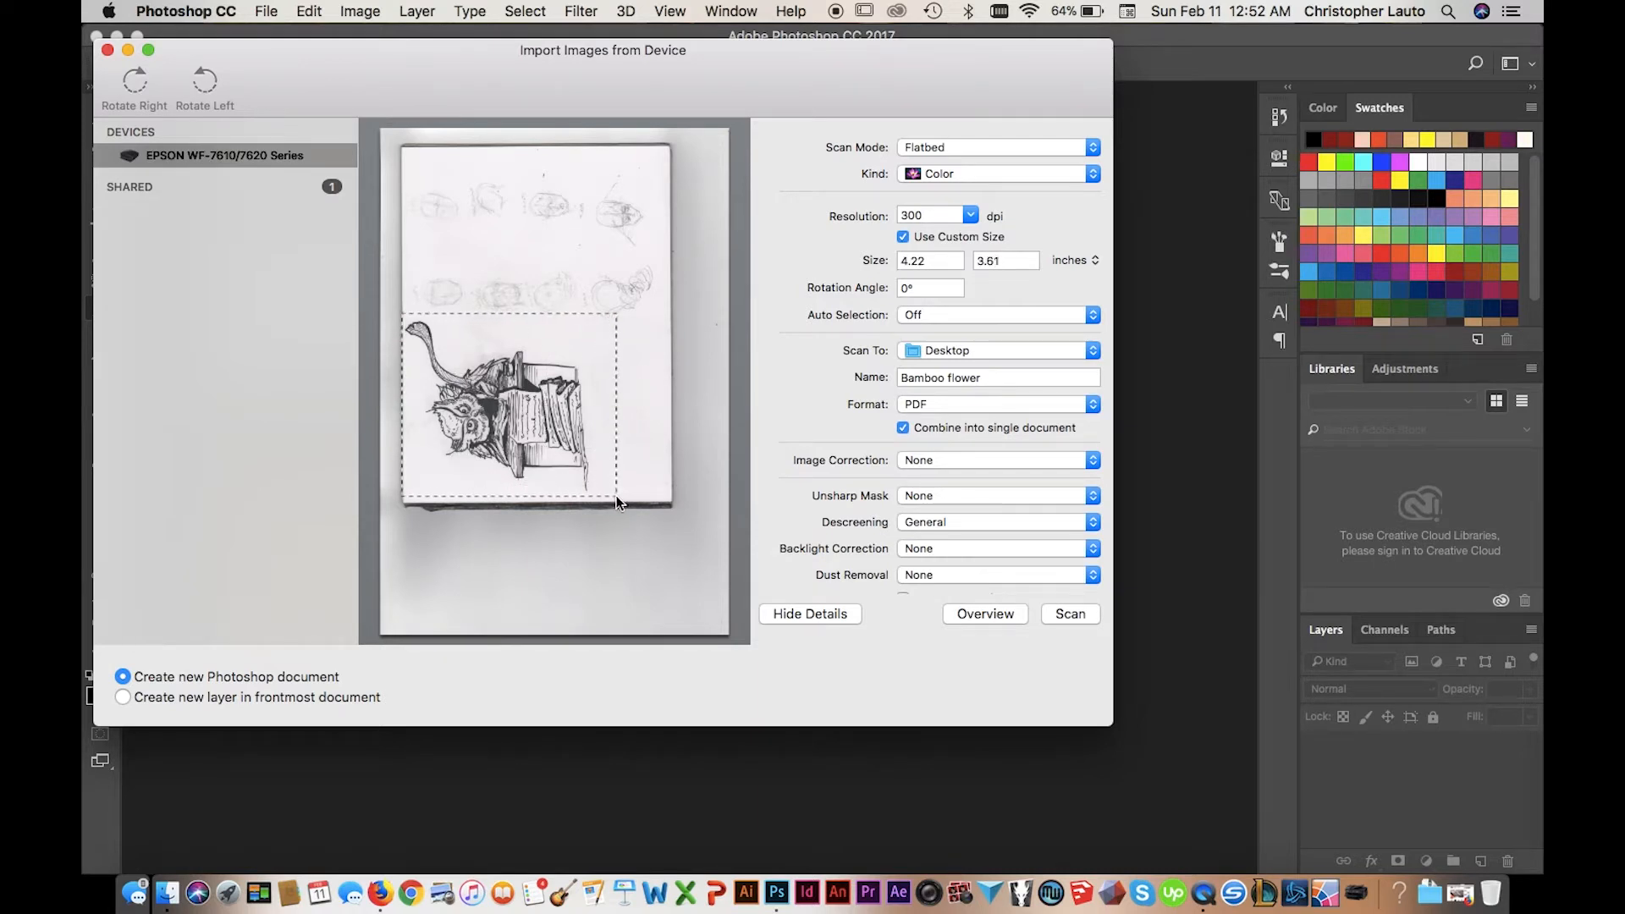
pyautogui.moveTo(617, 499); pyautogui.dragTo(620, 498)
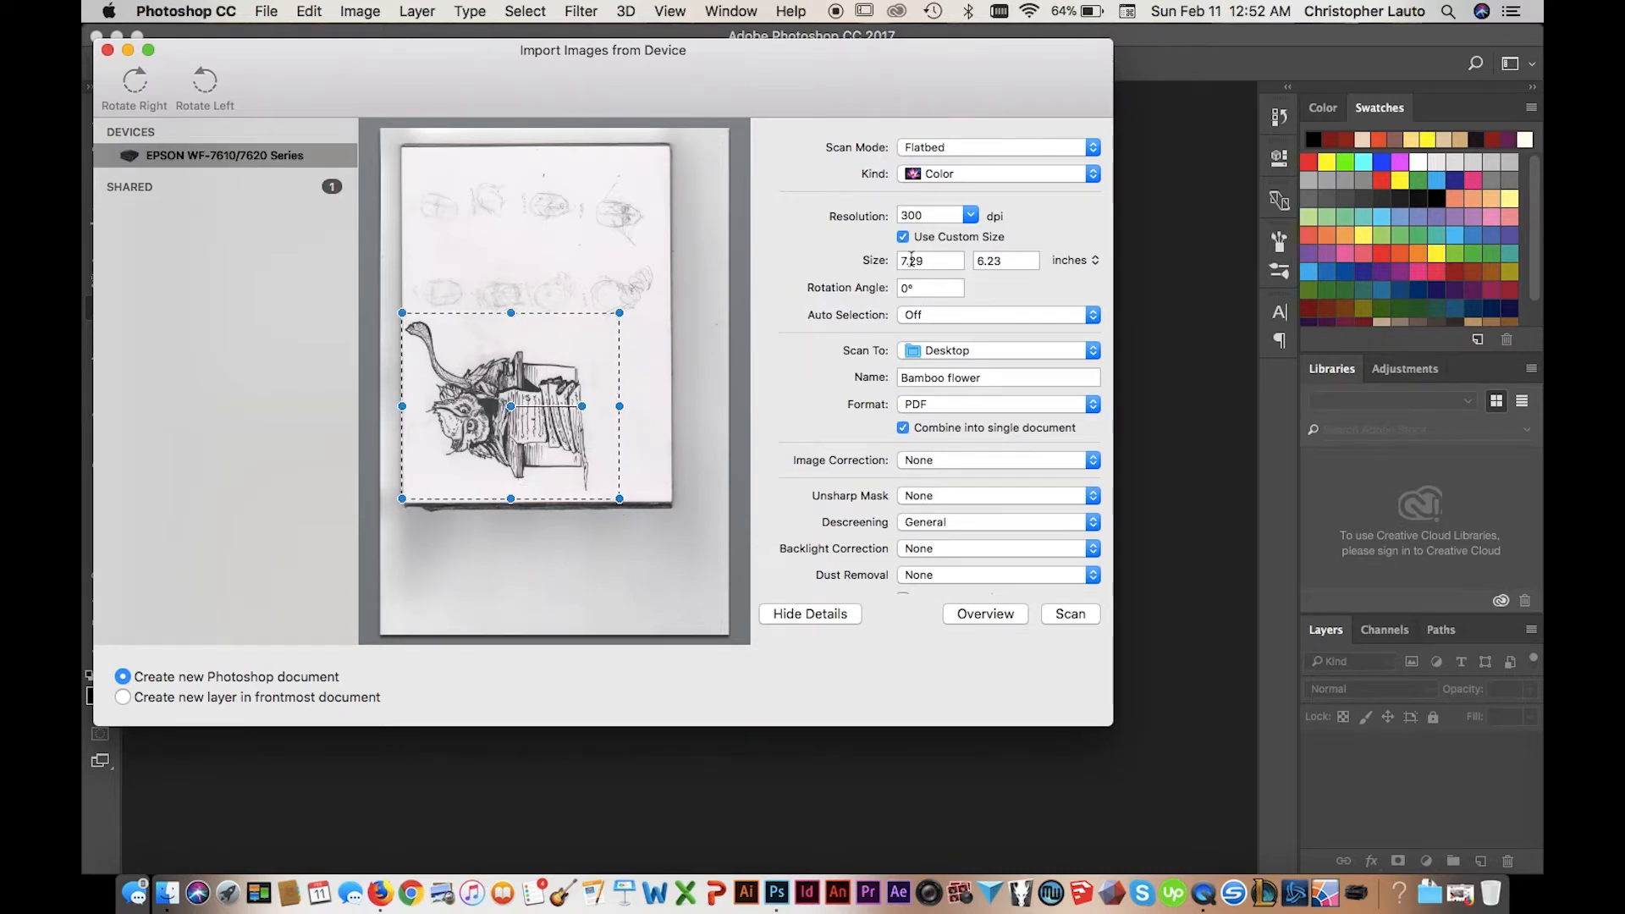
# Set the scan kind to Black & White, then to high-contrast Text
pyautogui.click(996, 173)
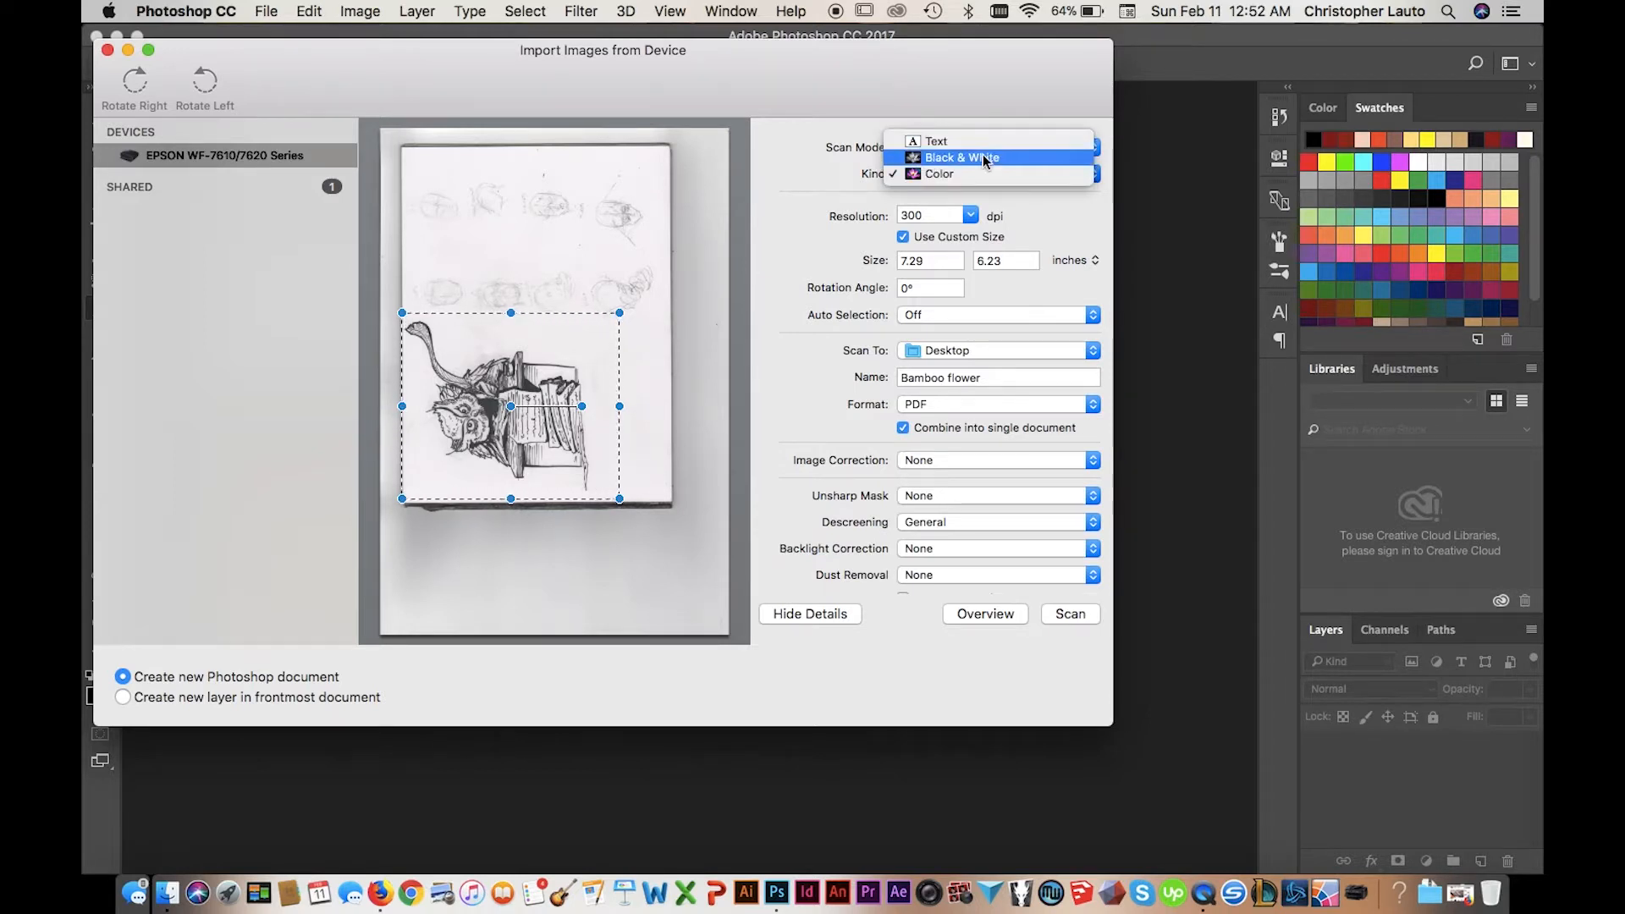
pyautogui.click(959, 157)
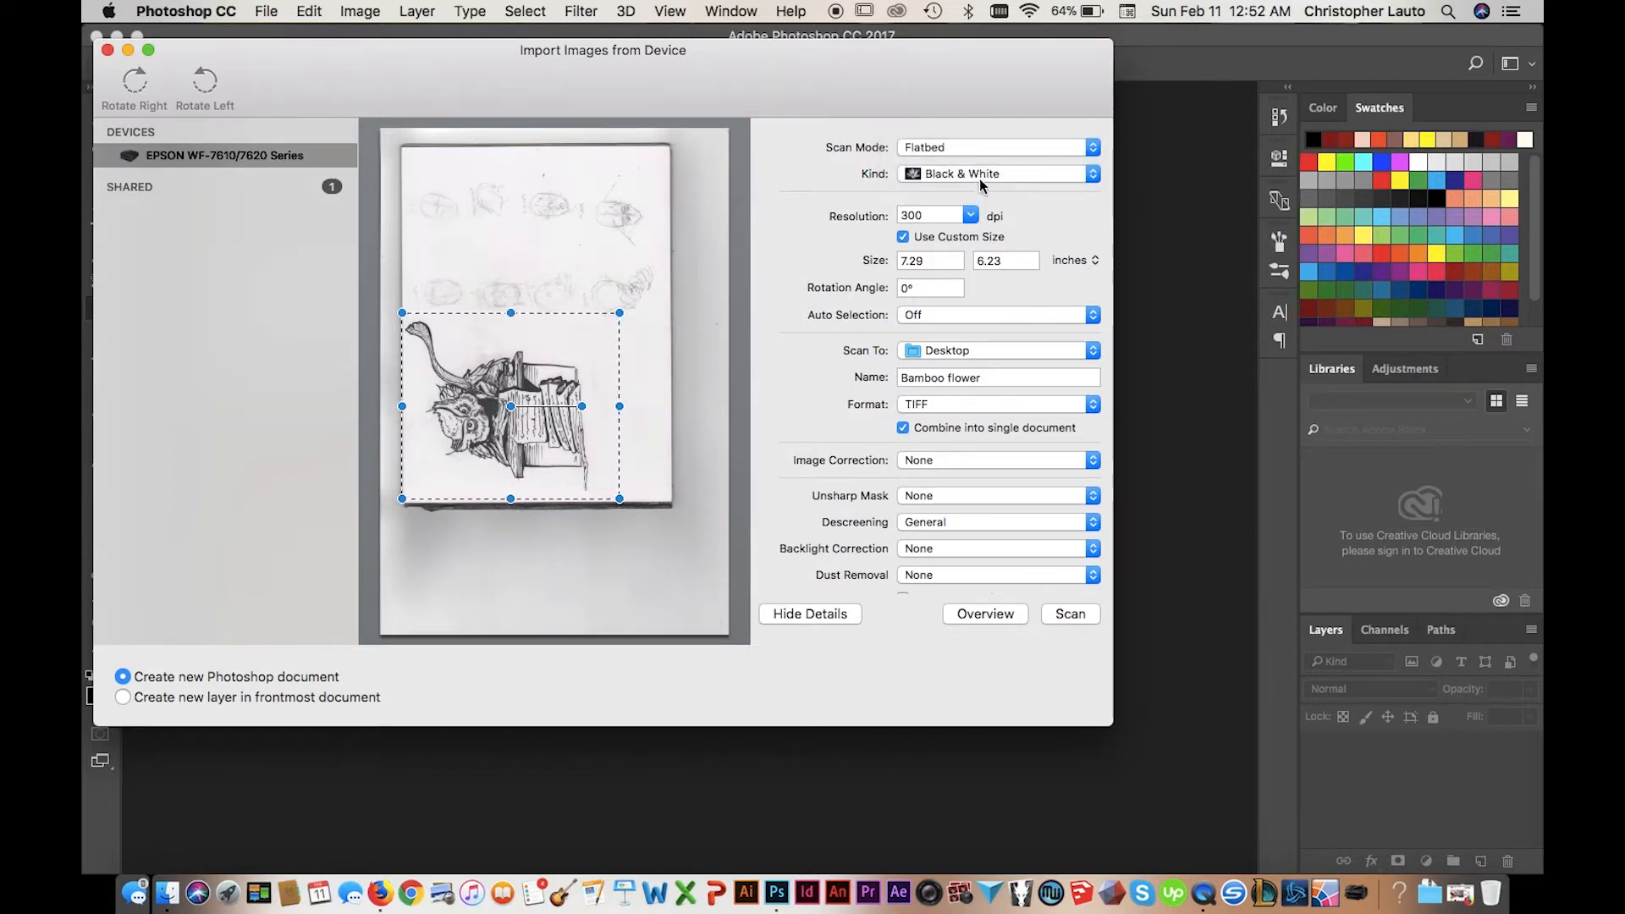
pyautogui.click(995, 173)
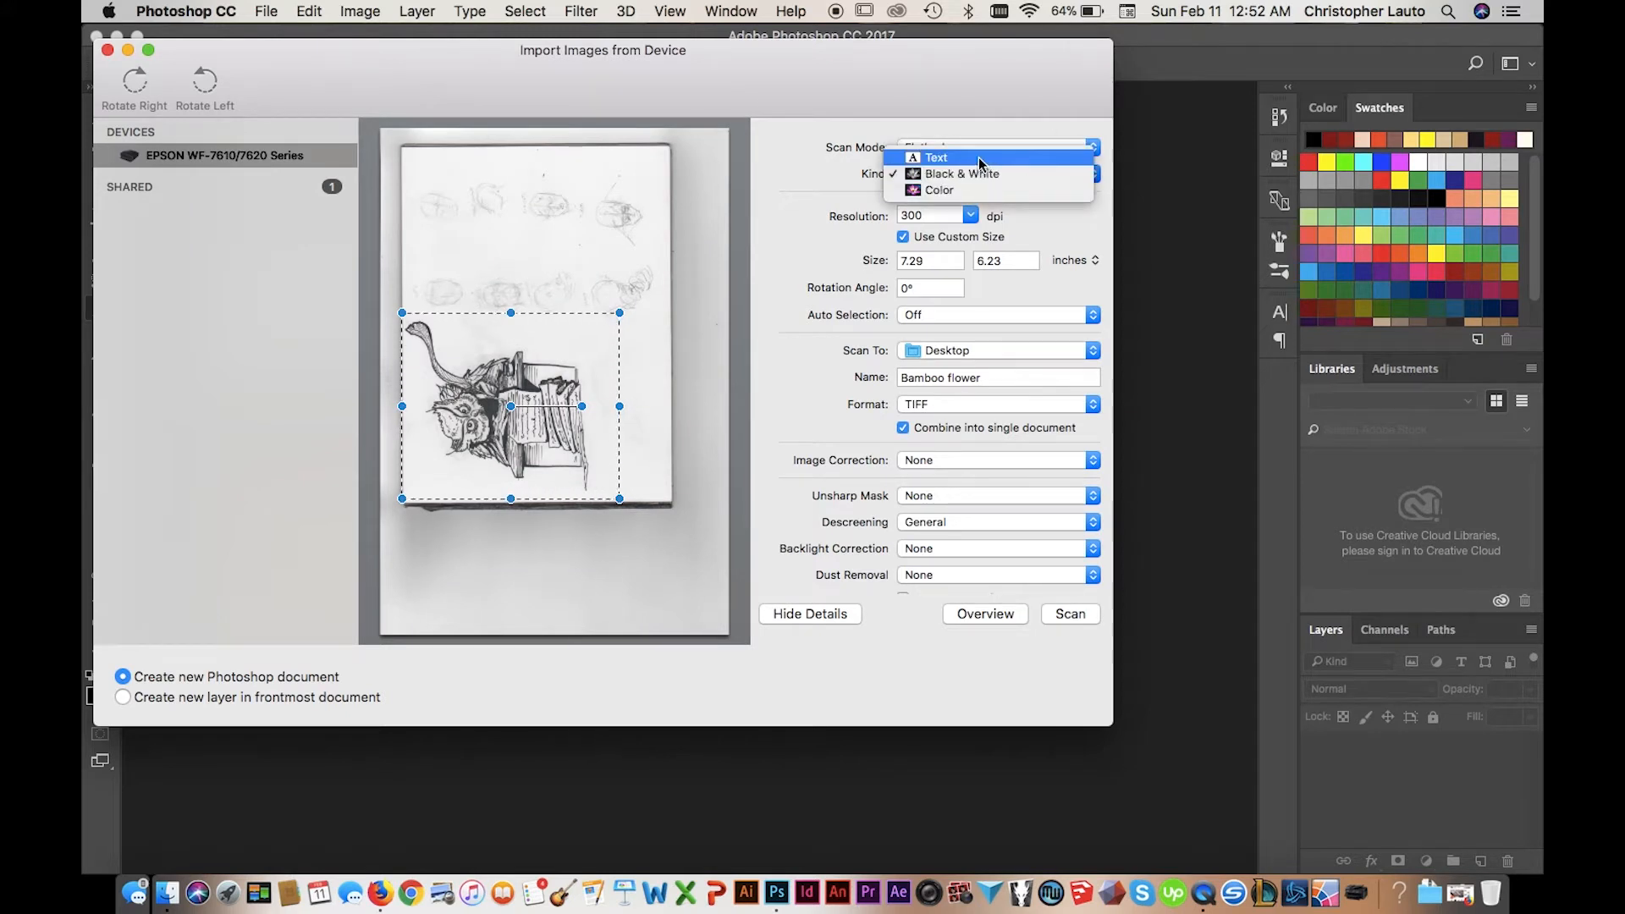
pyautogui.click(934, 158)
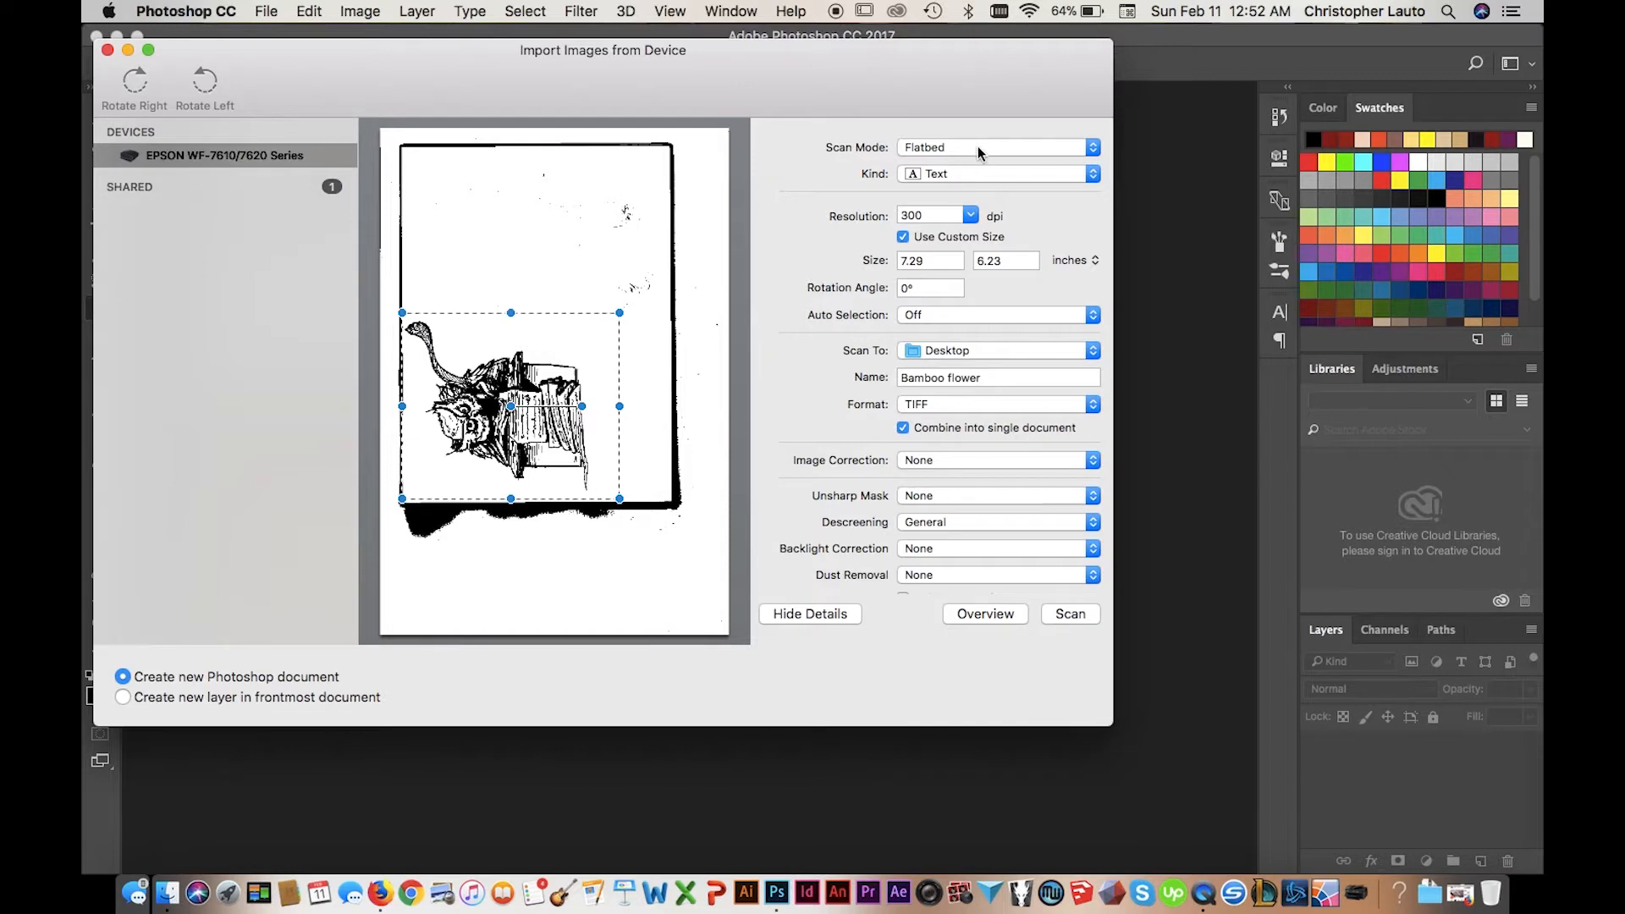
# Raise the scan resolution from 400 to 720 dpi and pick the save destination
pyautogui.click(935, 216)
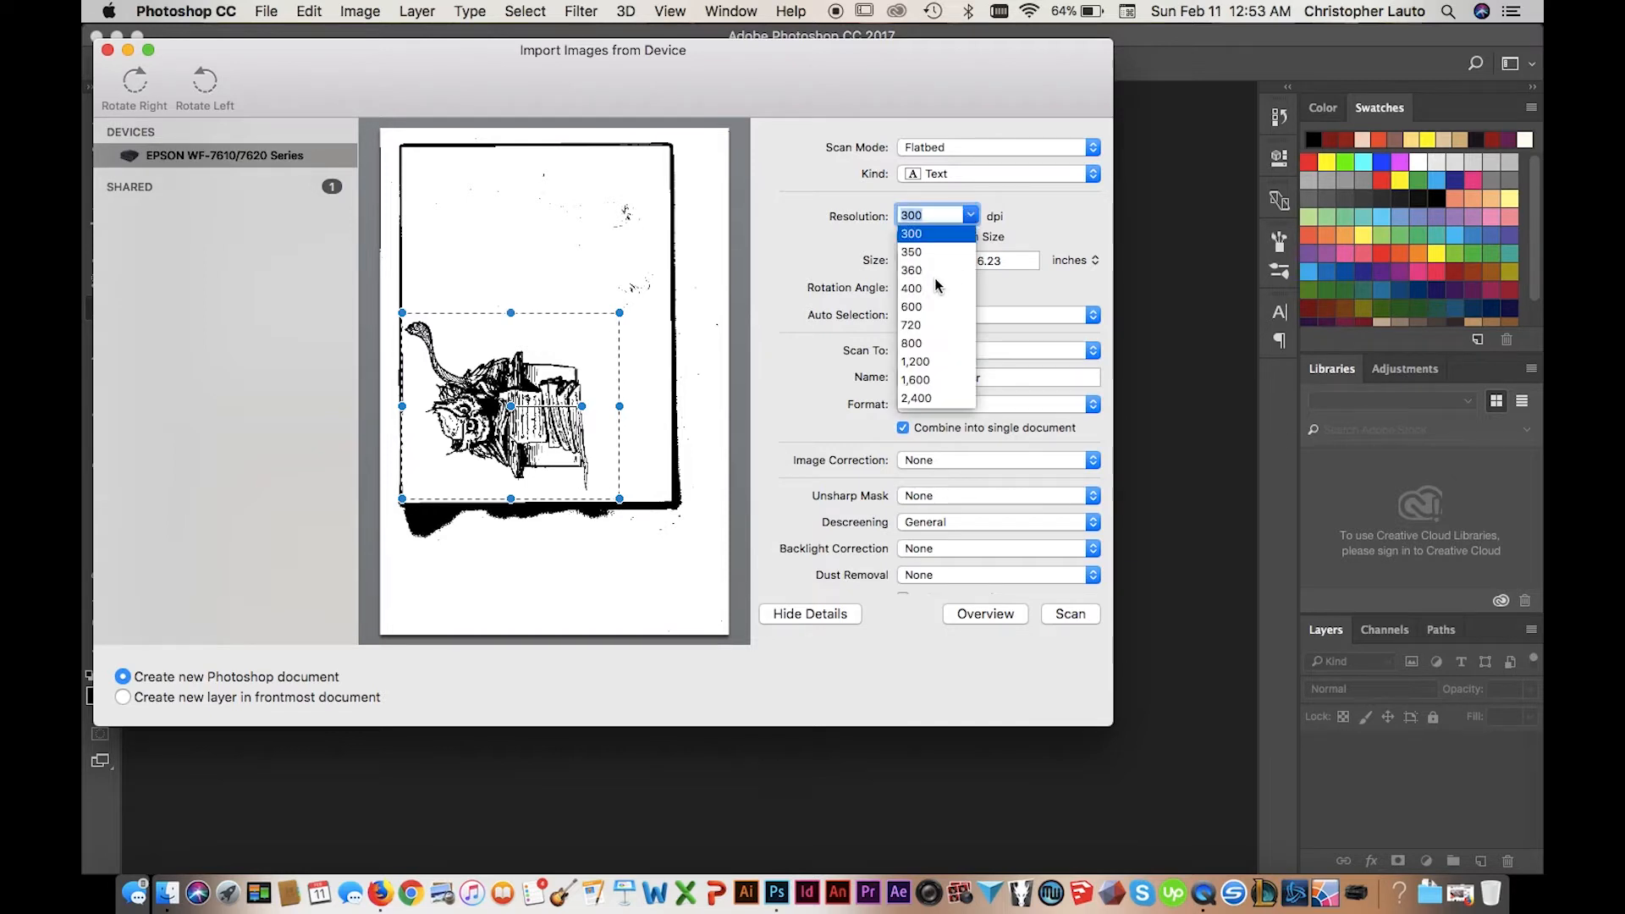
pyautogui.click(910, 287)
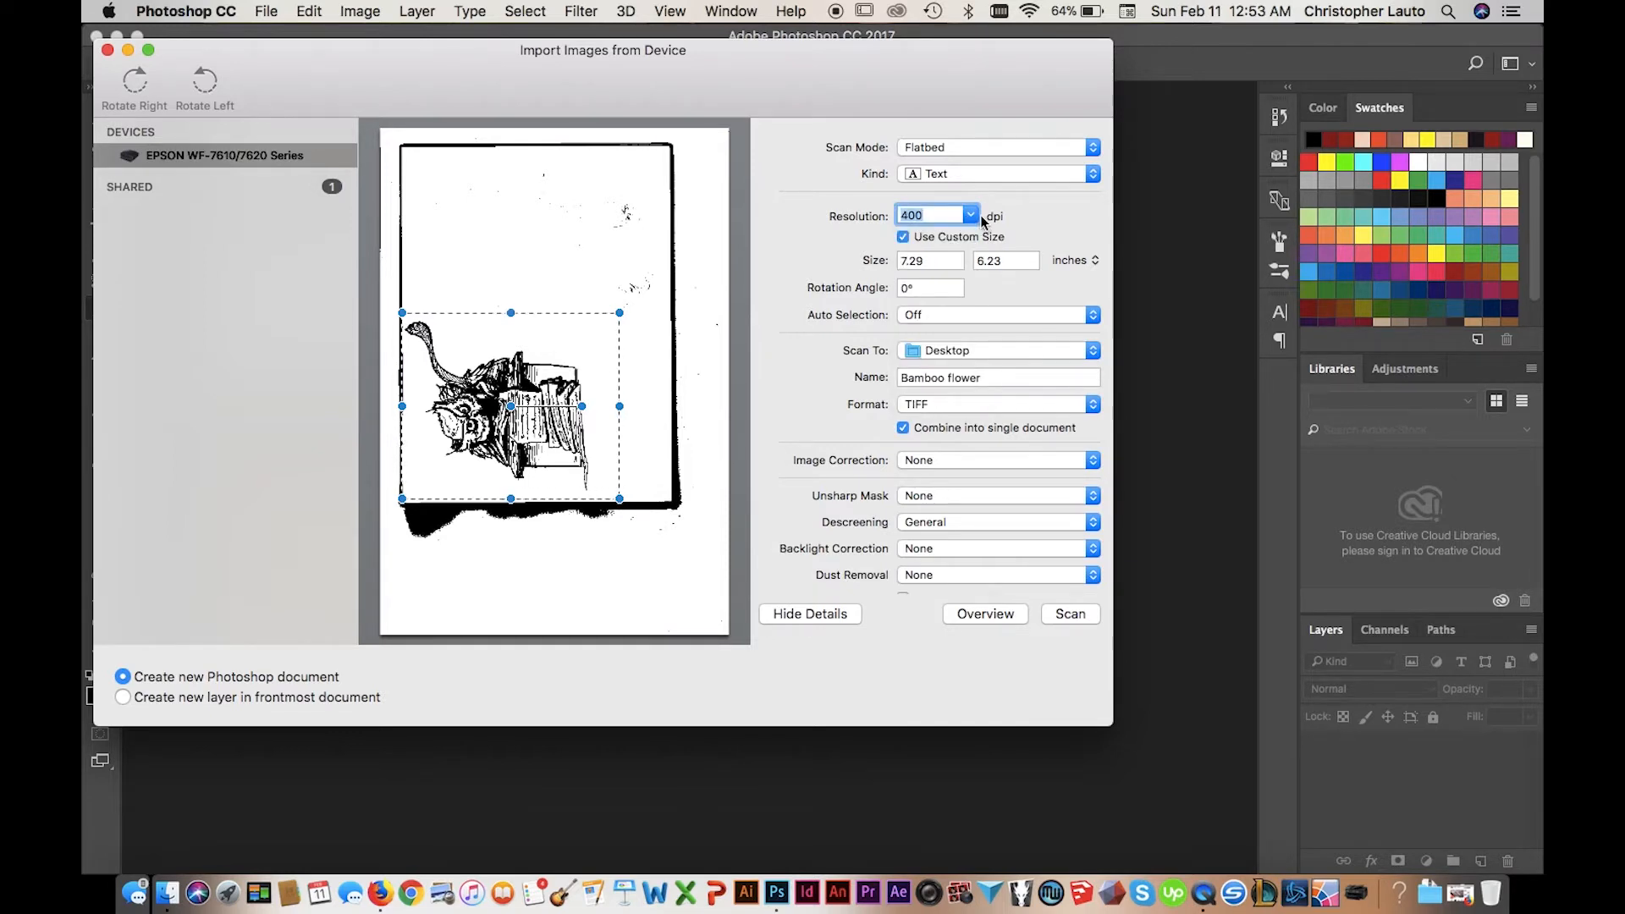
pyautogui.click(970, 216)
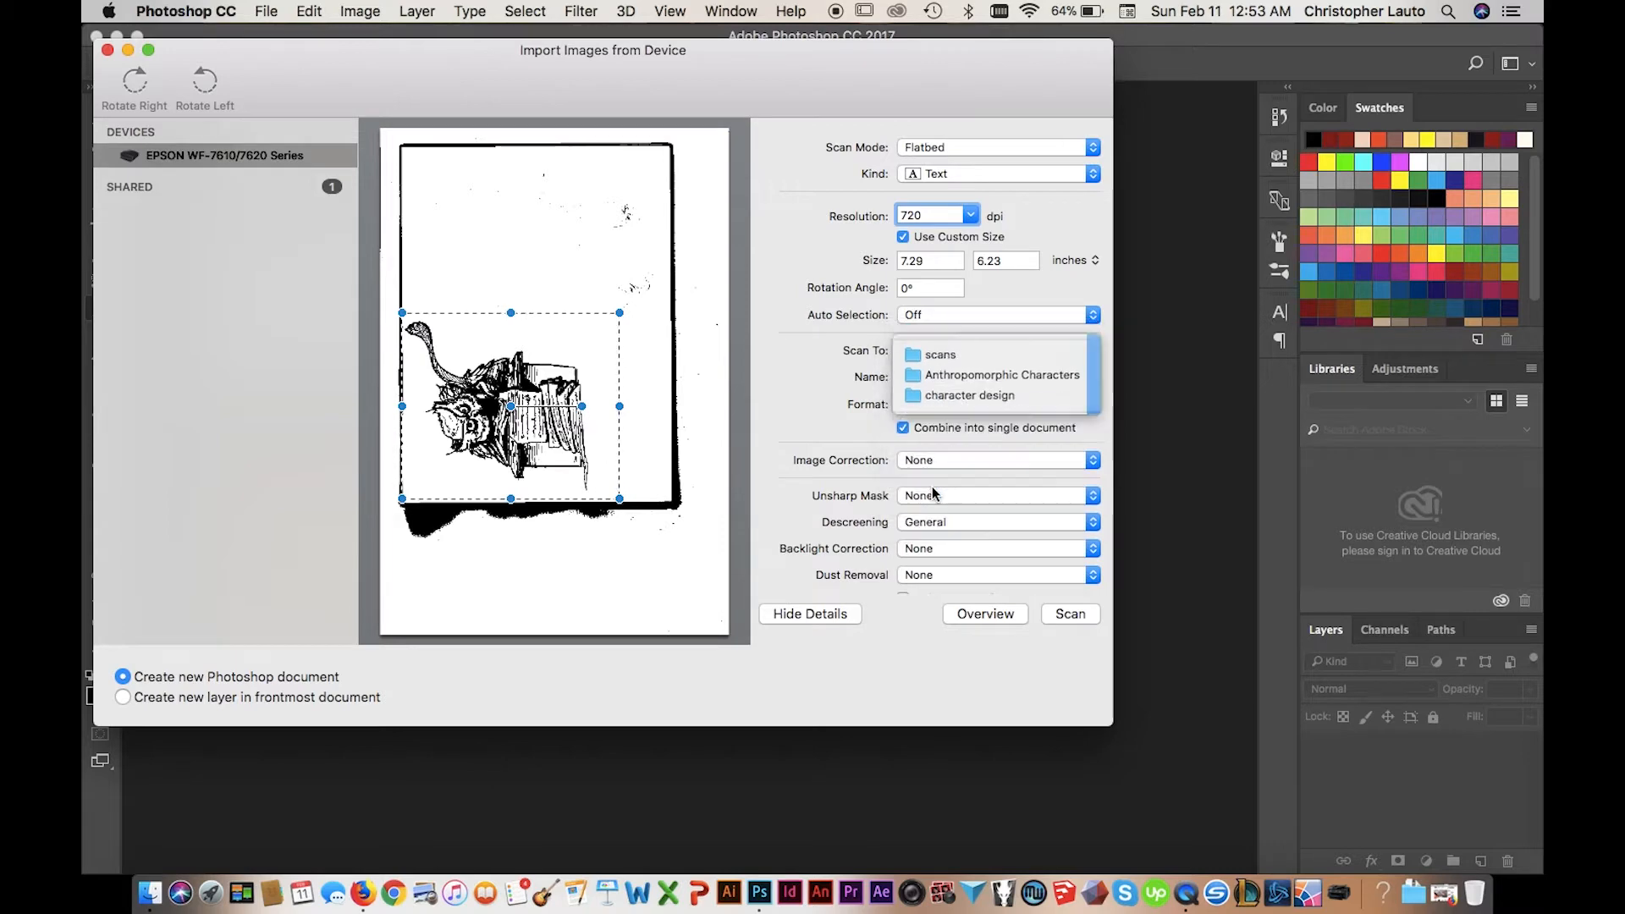
pyautogui.click(990, 374)
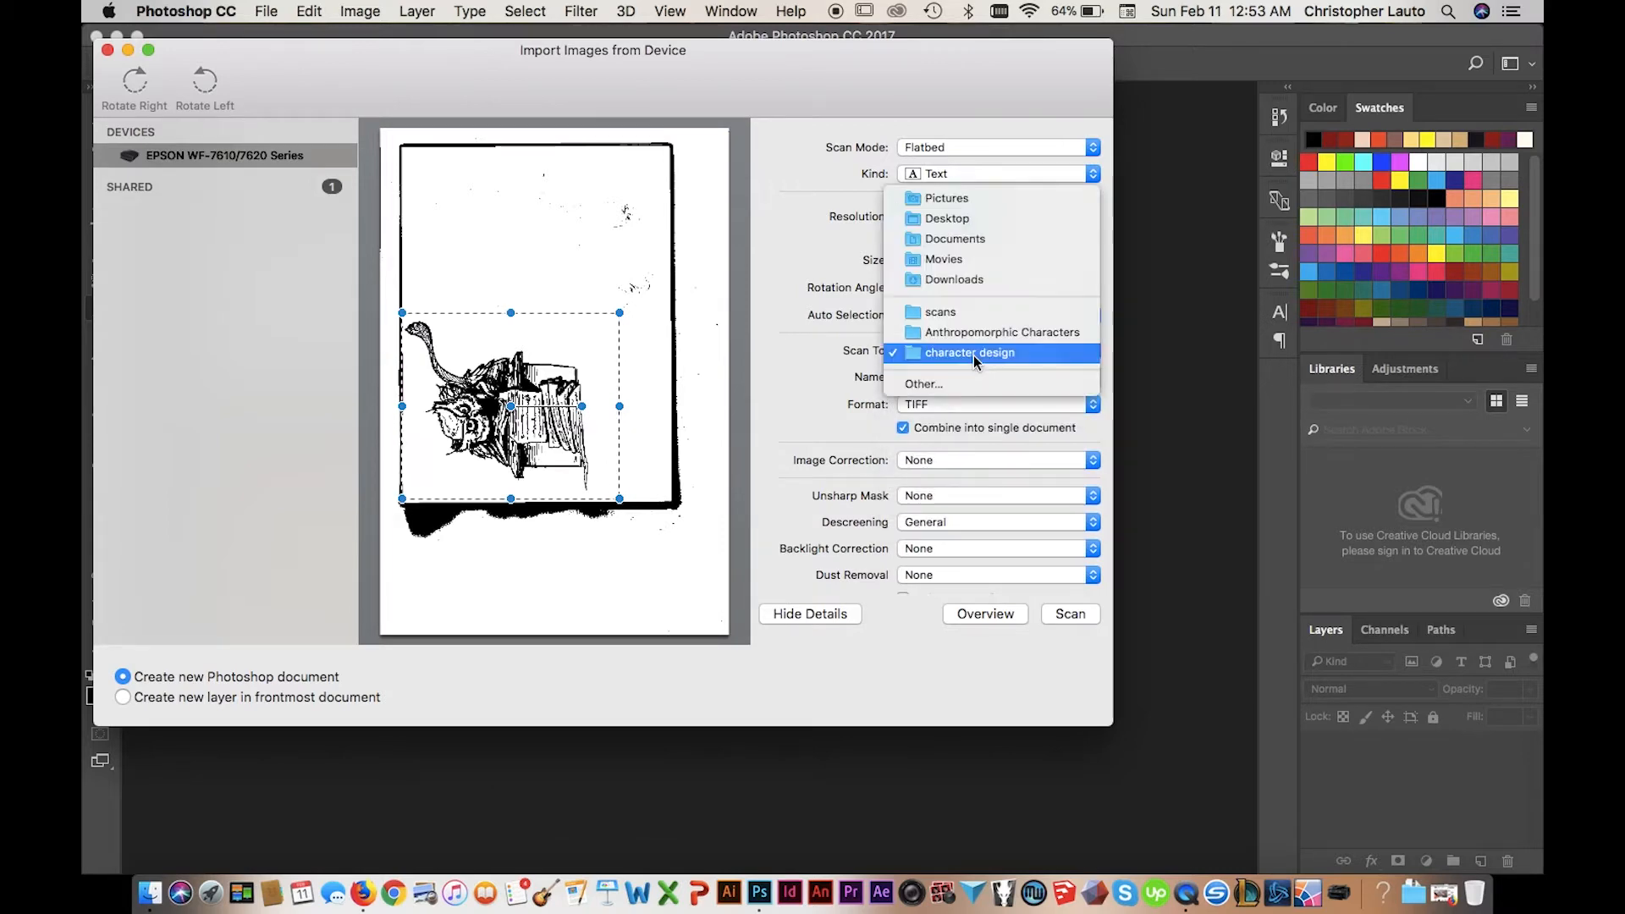
# Browse from the home folder into St. John's > Cartooning for the scan destination
pyautogui.click(923, 383)
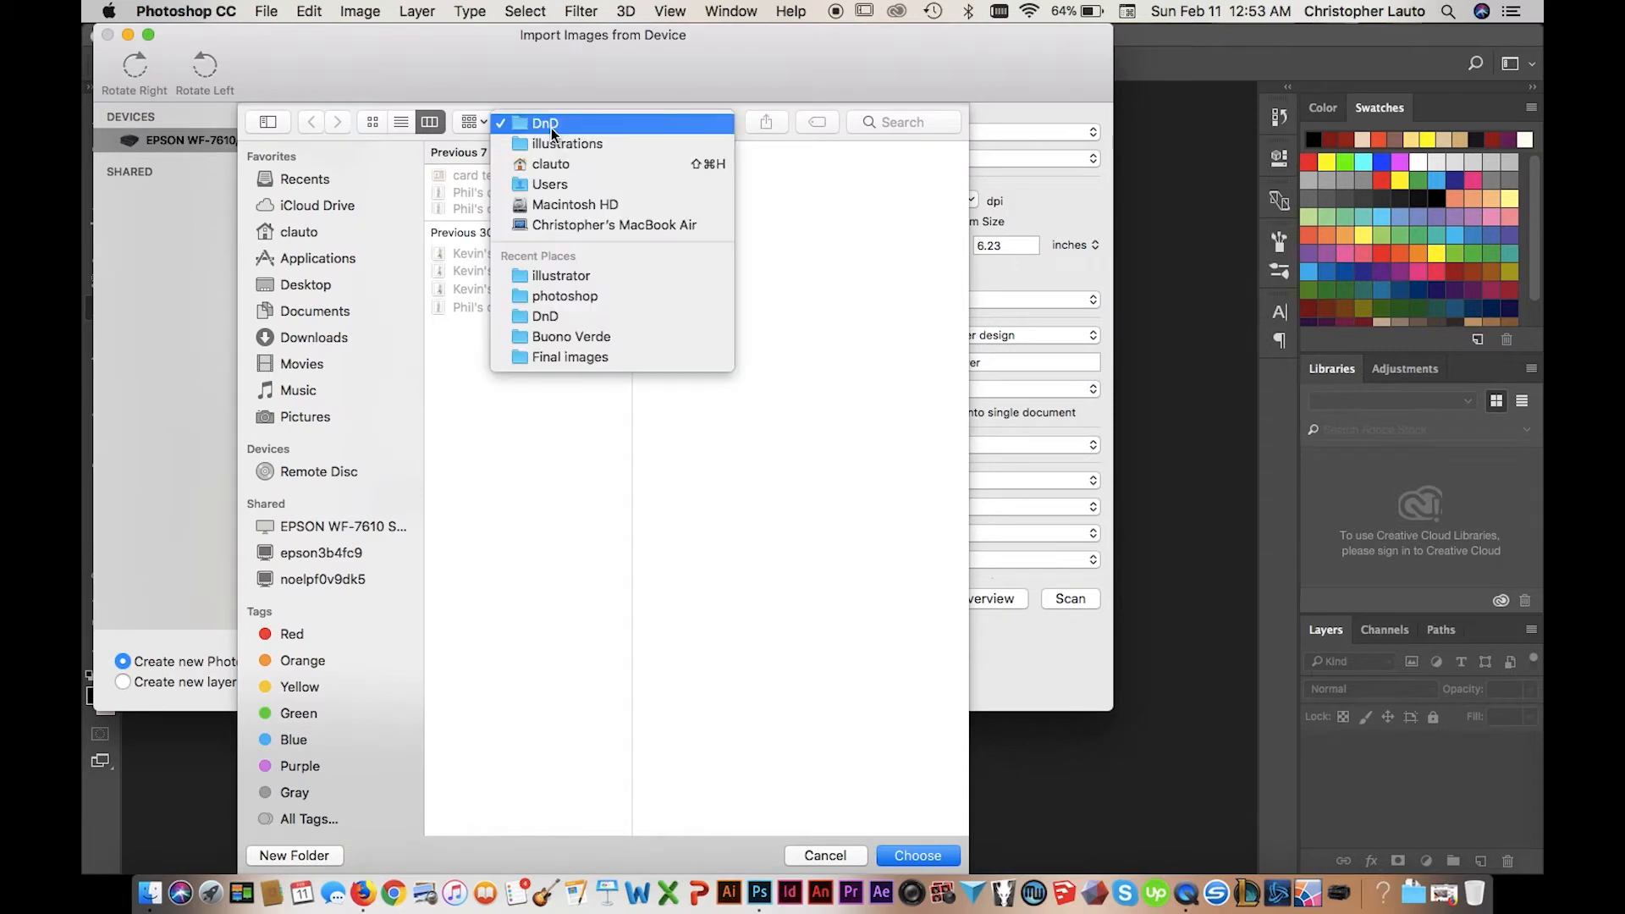
pyautogui.moveTo(570, 356)
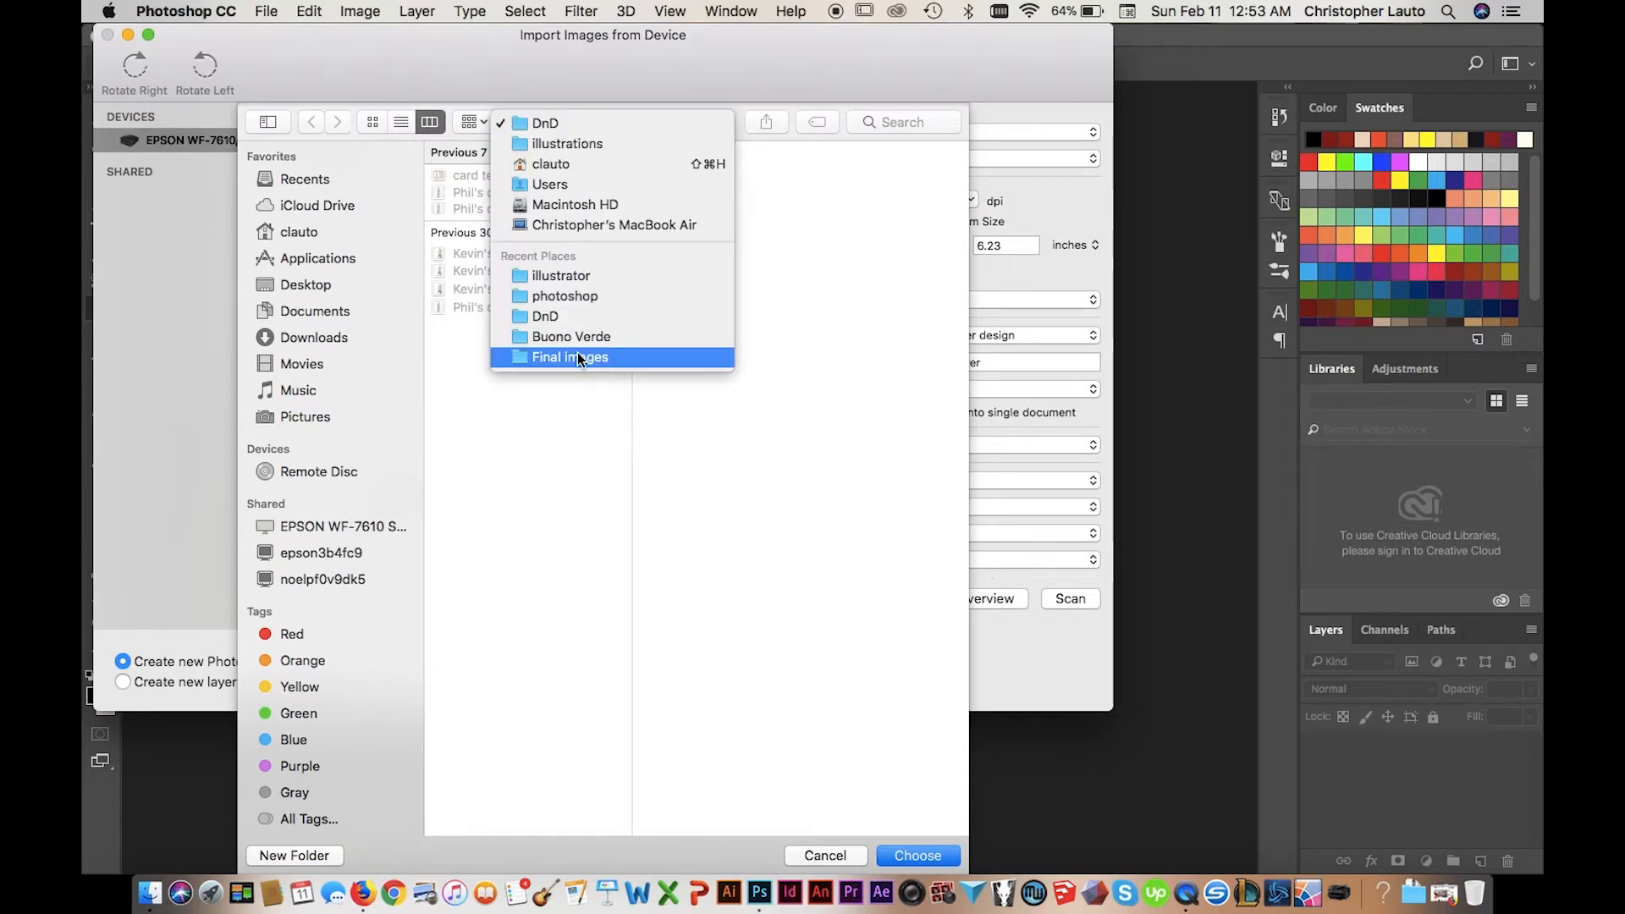
pyautogui.moveTo(550, 163)
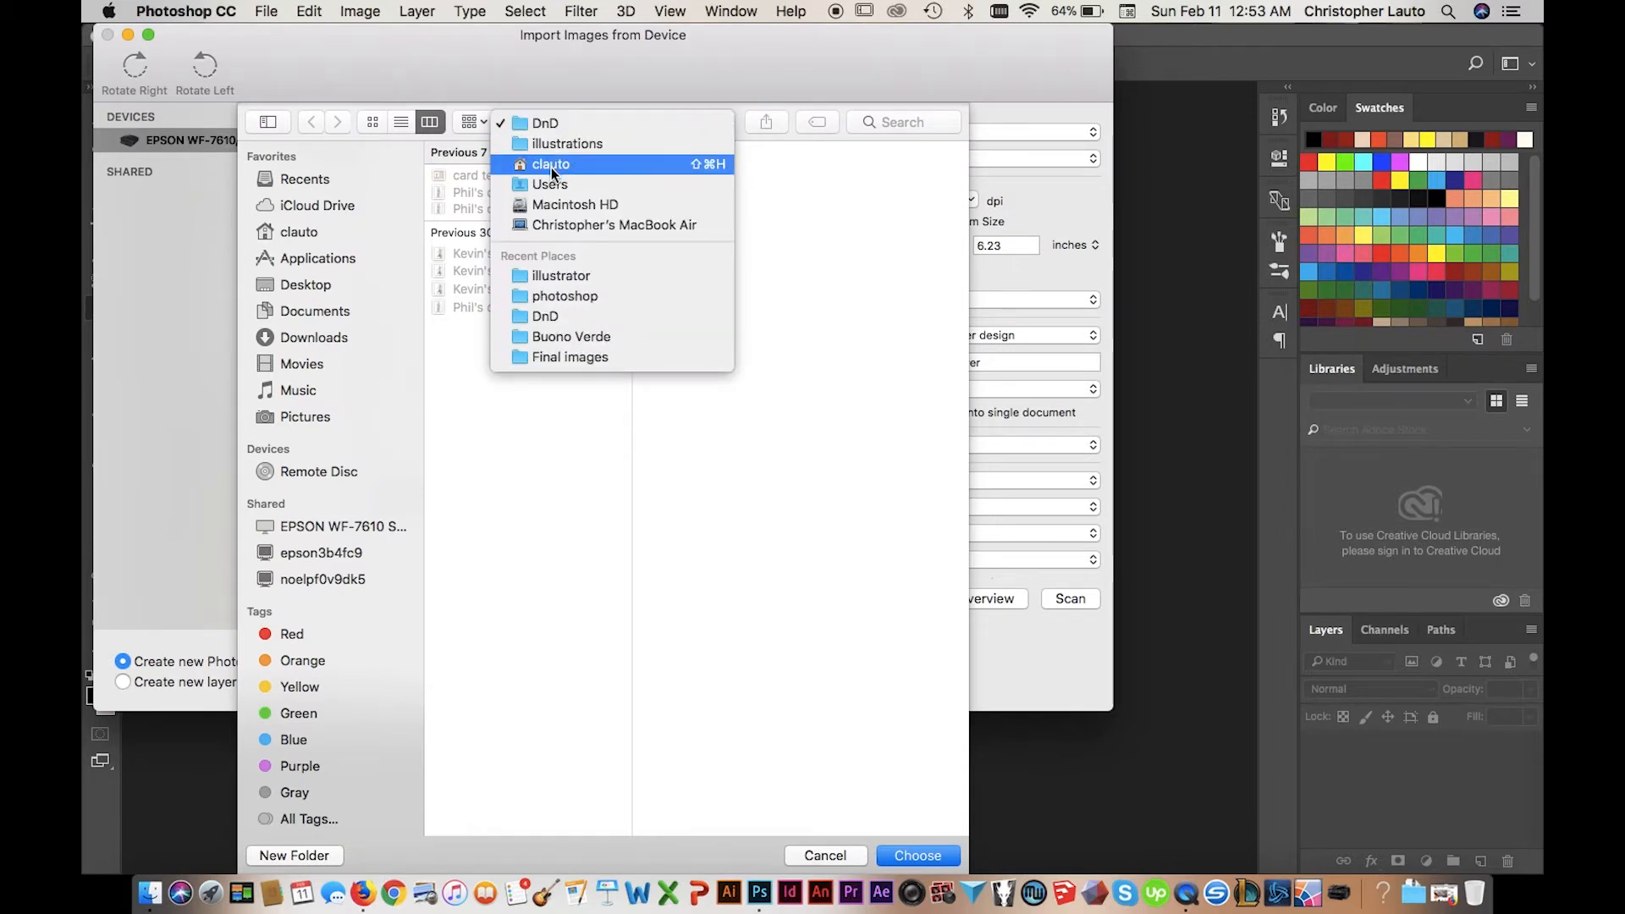
pyautogui.click(550, 163)
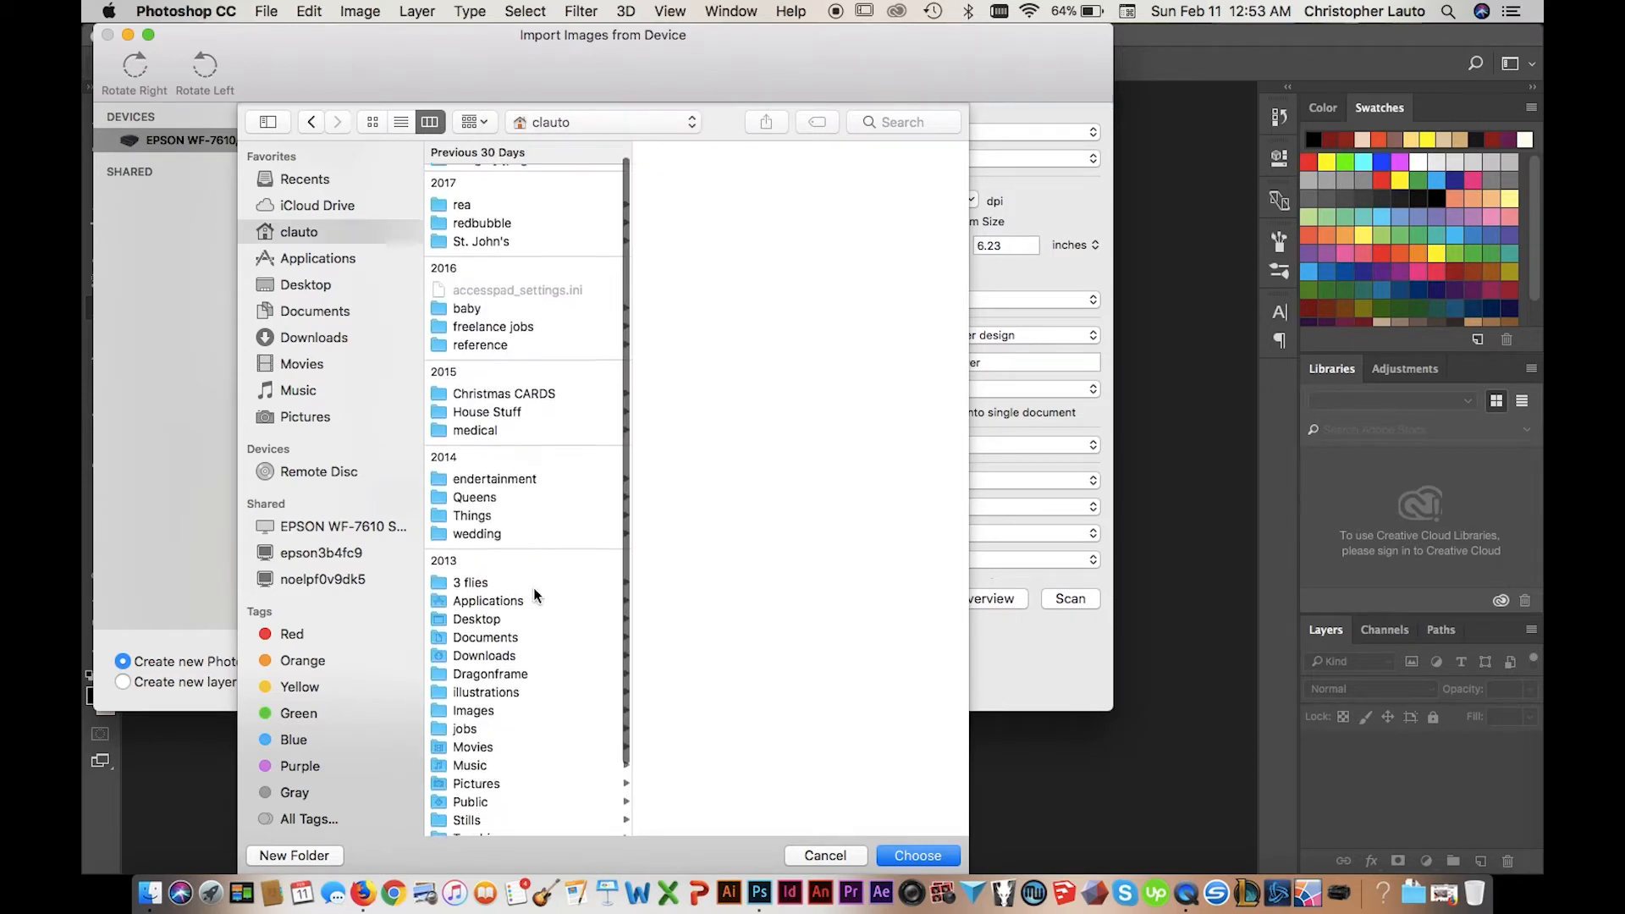
pyautogui.scroll(-3)
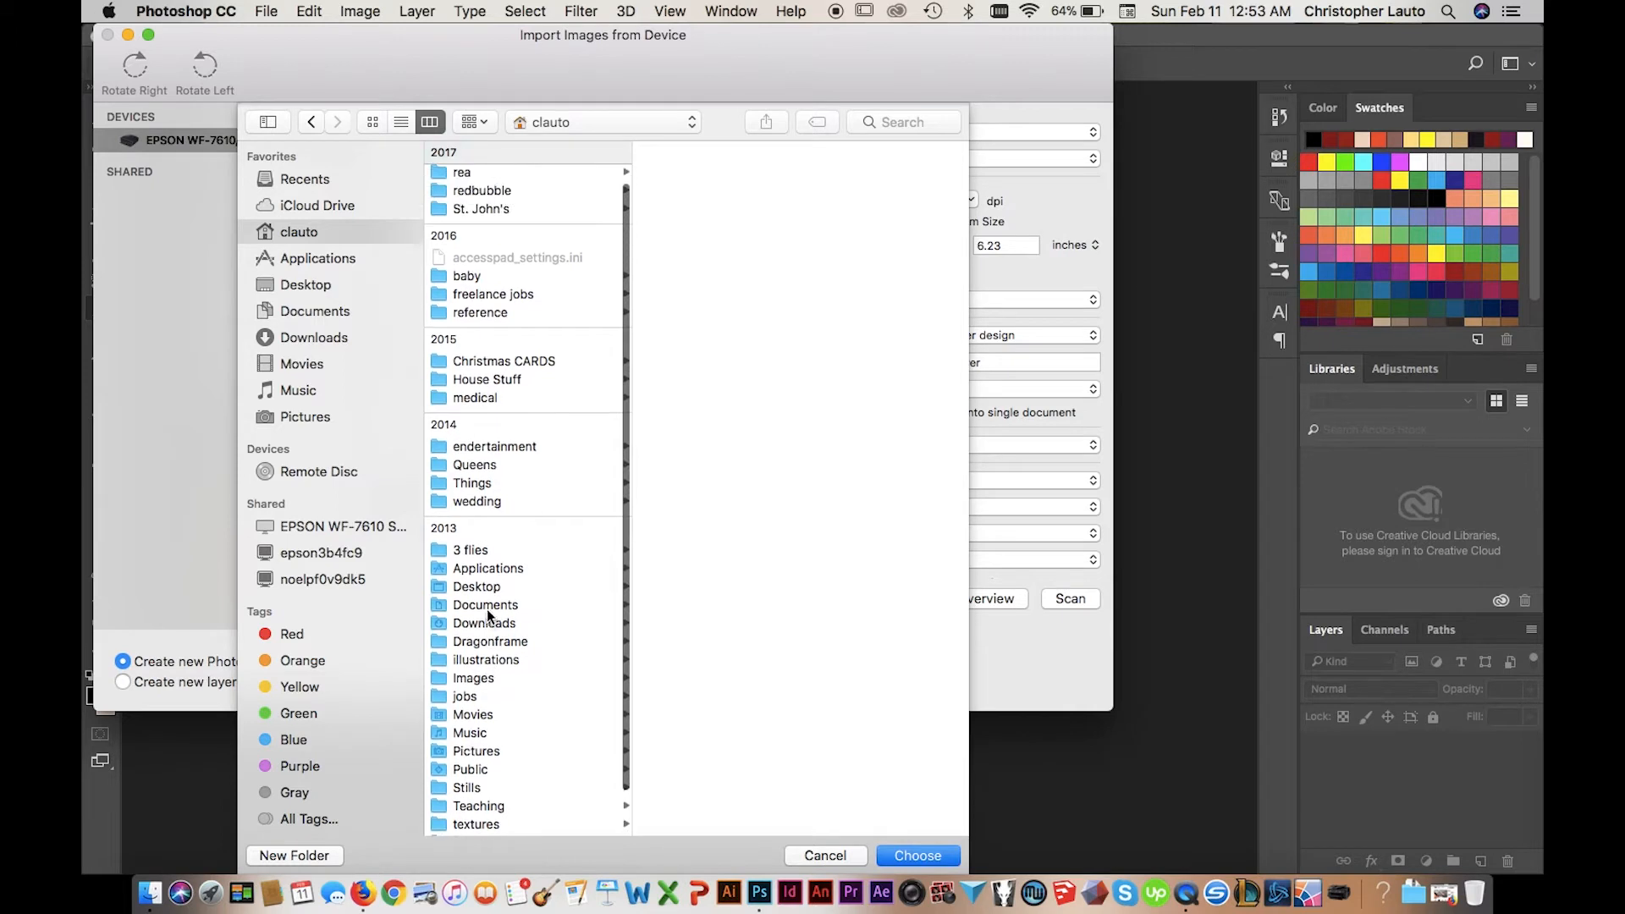
pyautogui.click(481, 208)
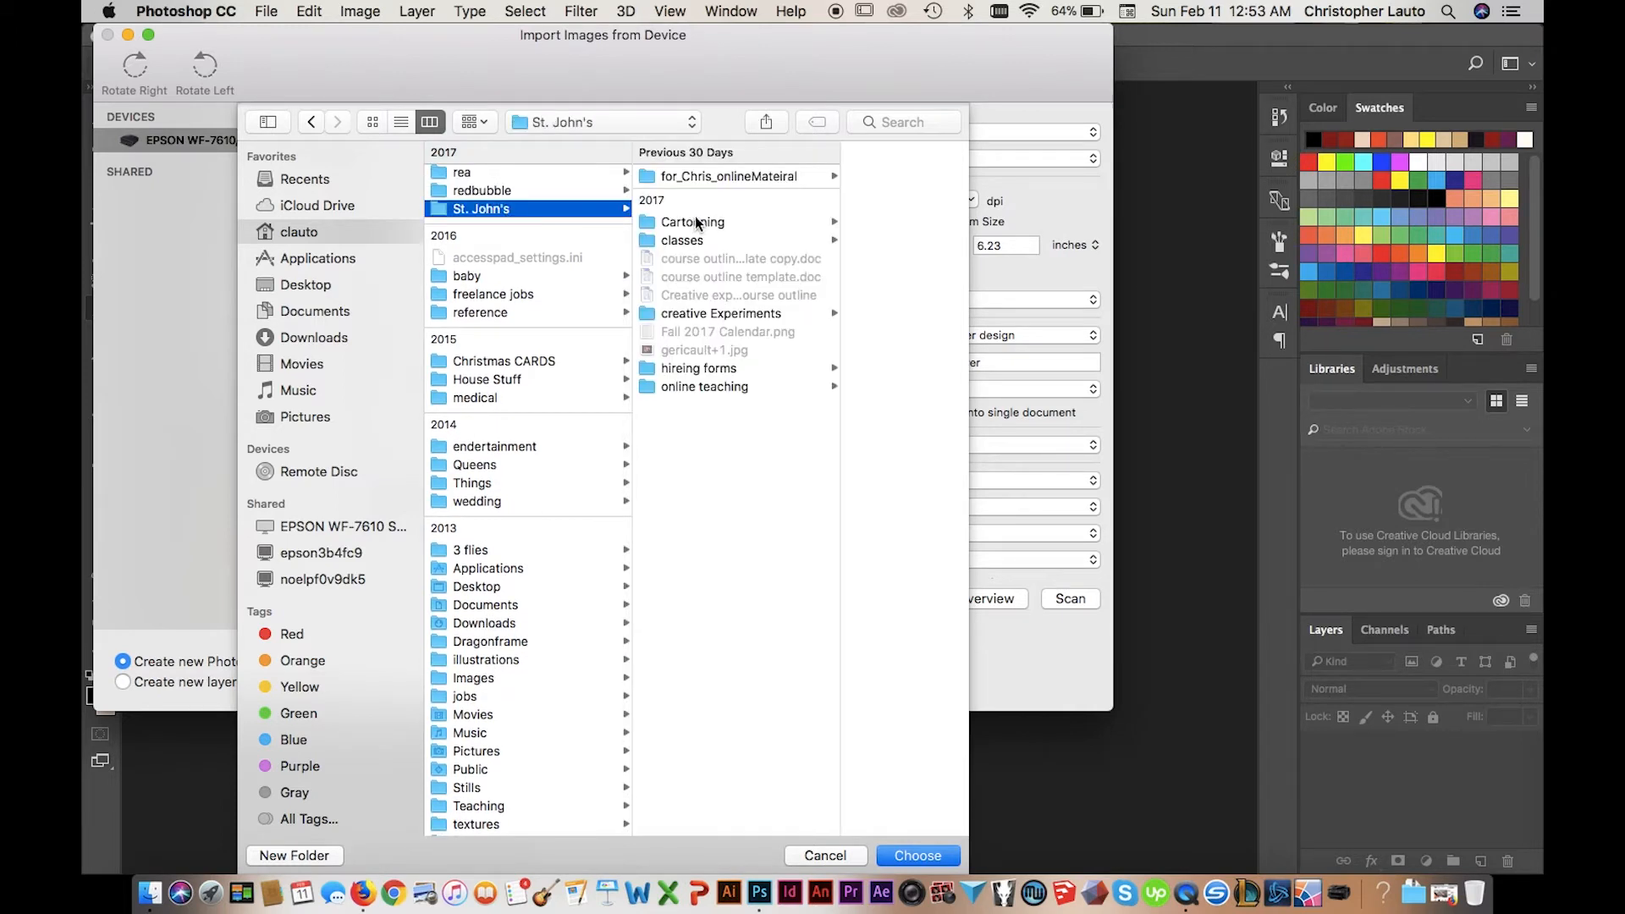
pyautogui.click(691, 222)
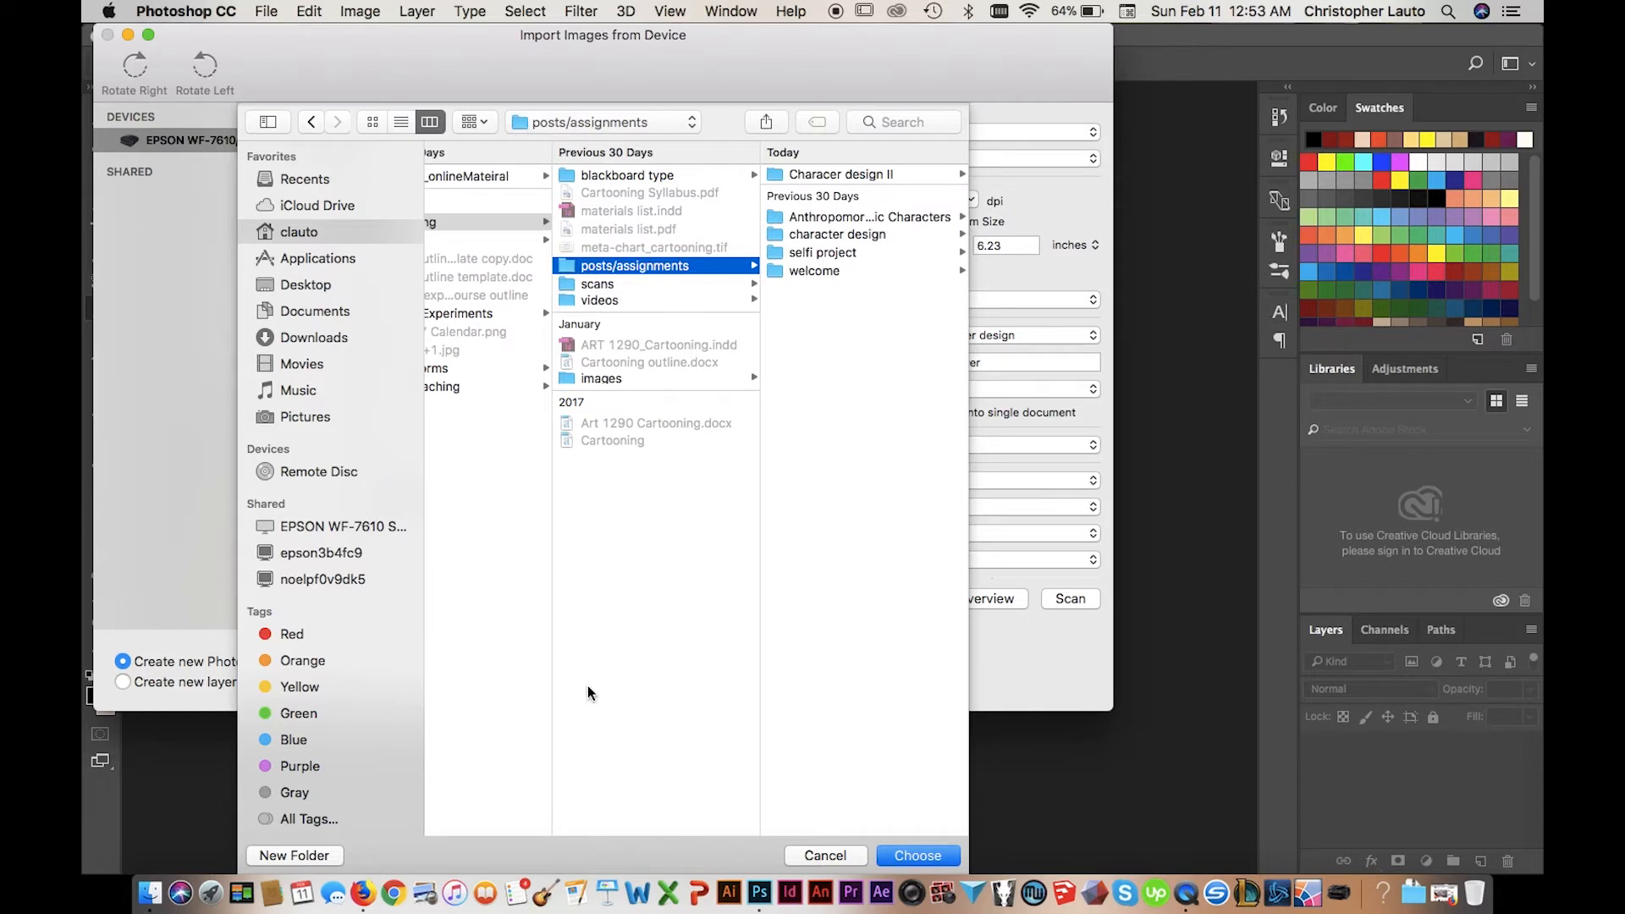
# Create a new folder named 'report' and choose it as the scan destination
pyautogui.click(295, 854)
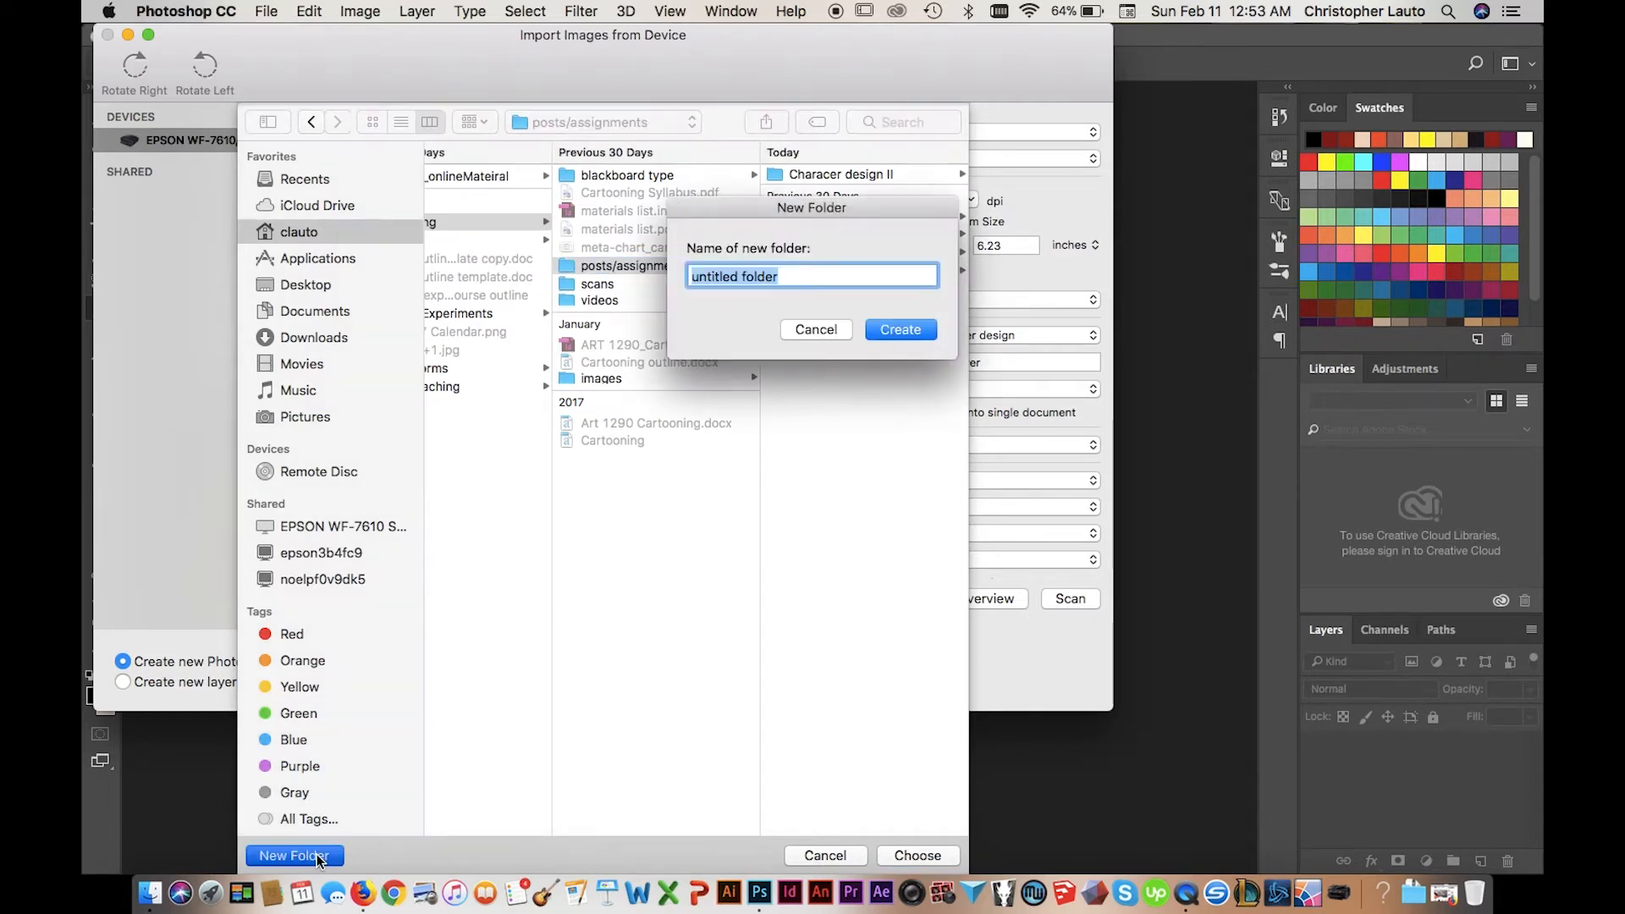
pyautogui.write('rep')
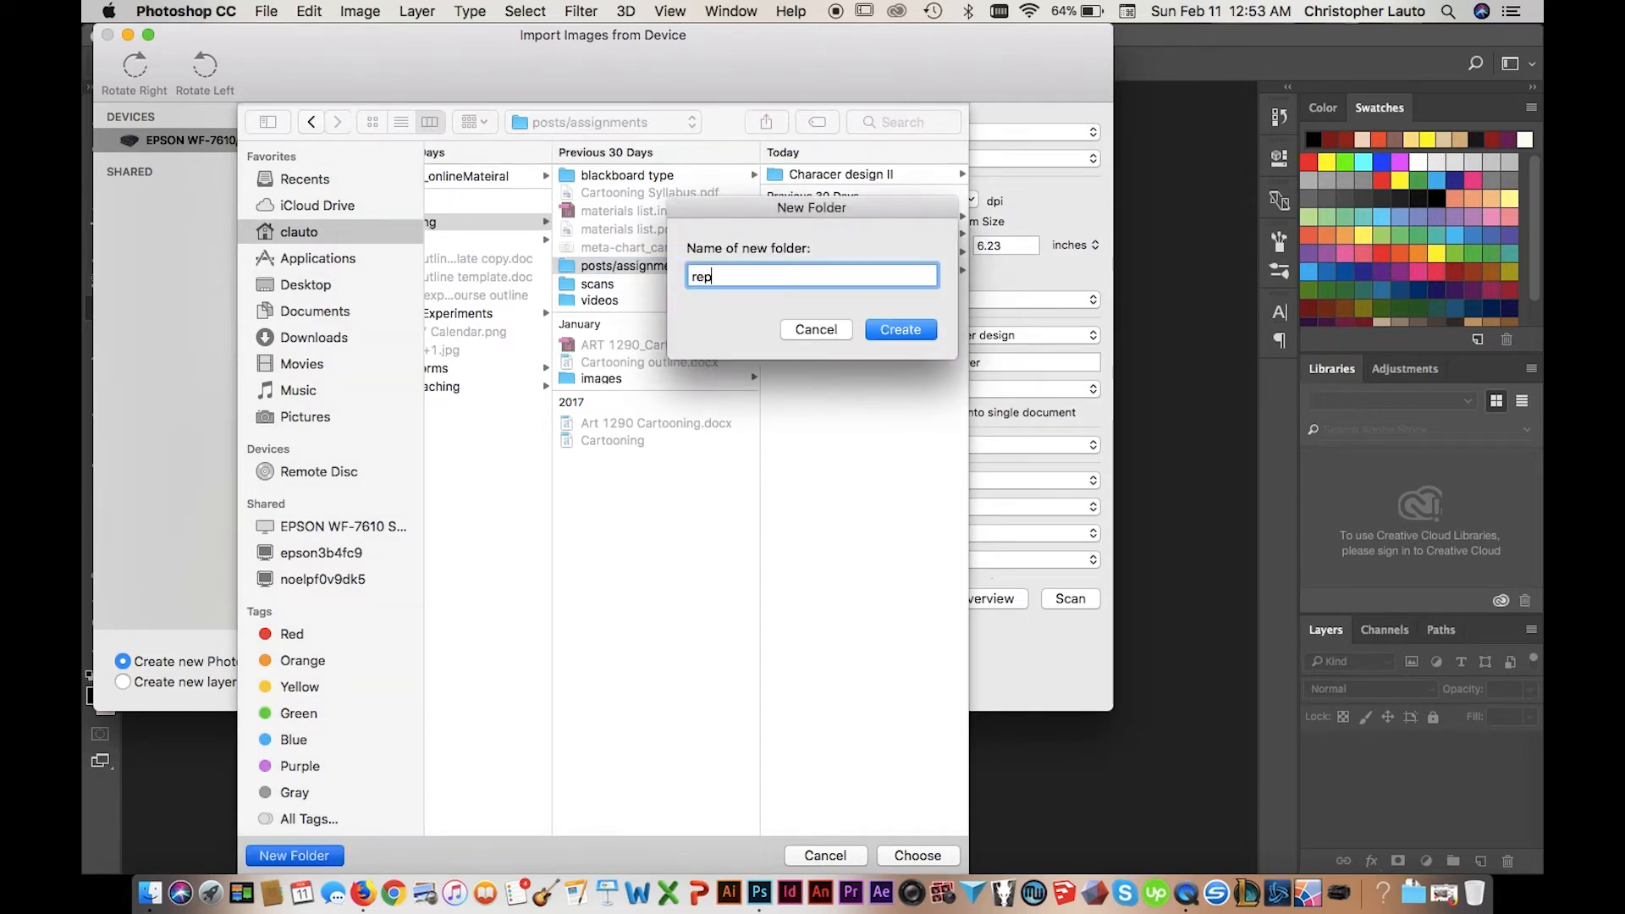
pyautogui.click(897, 329)
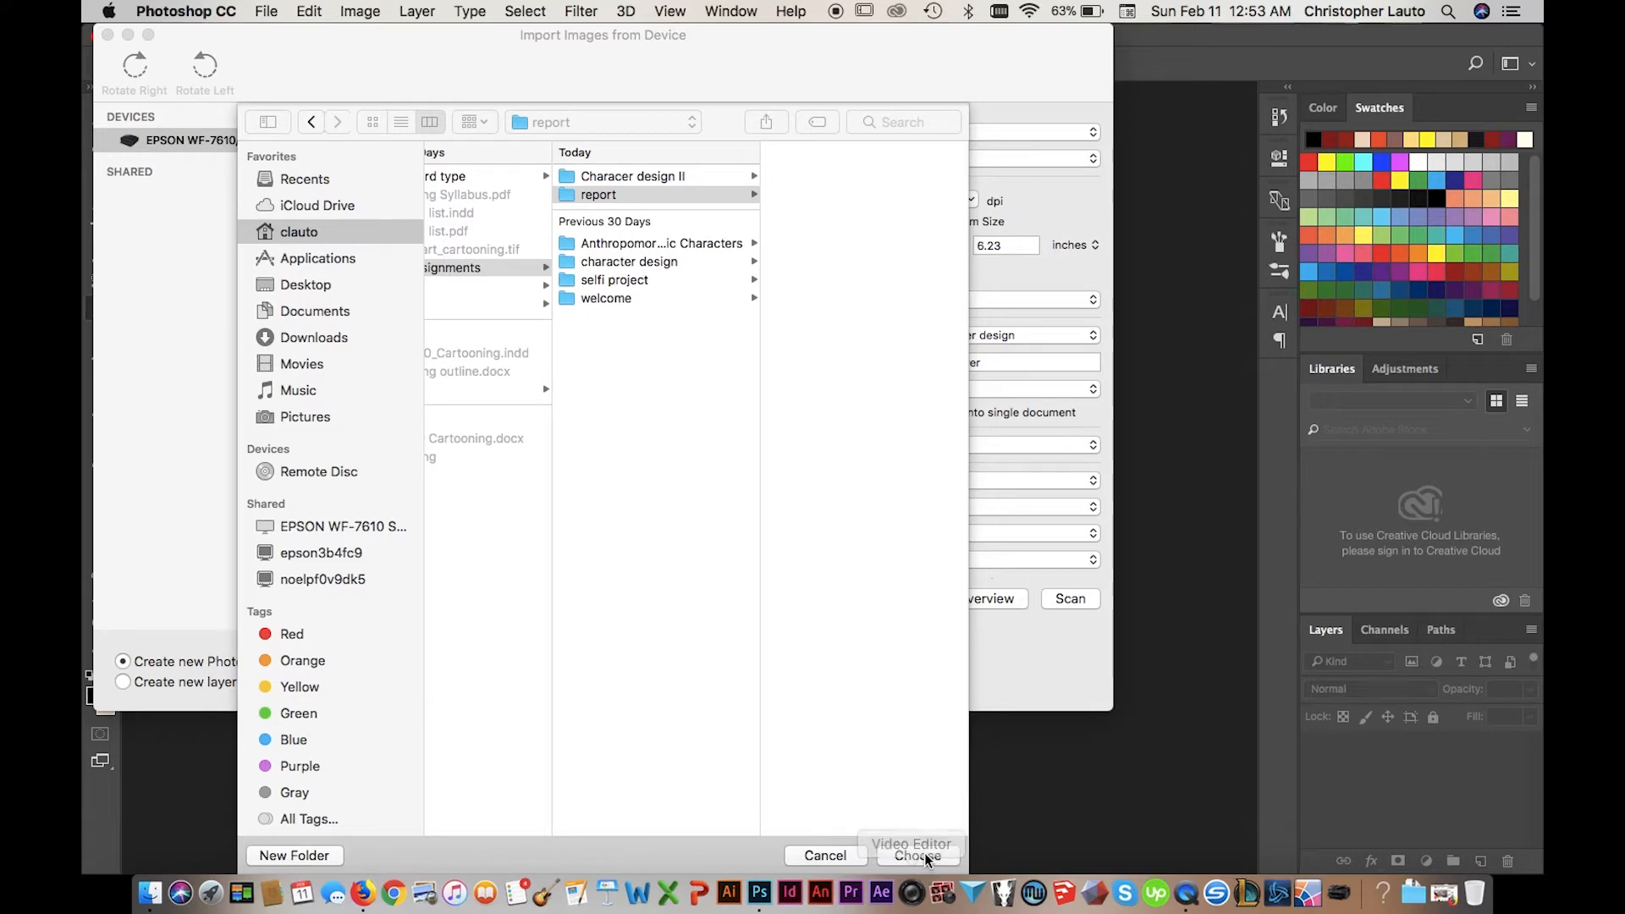
pyautogui.click(914, 855)
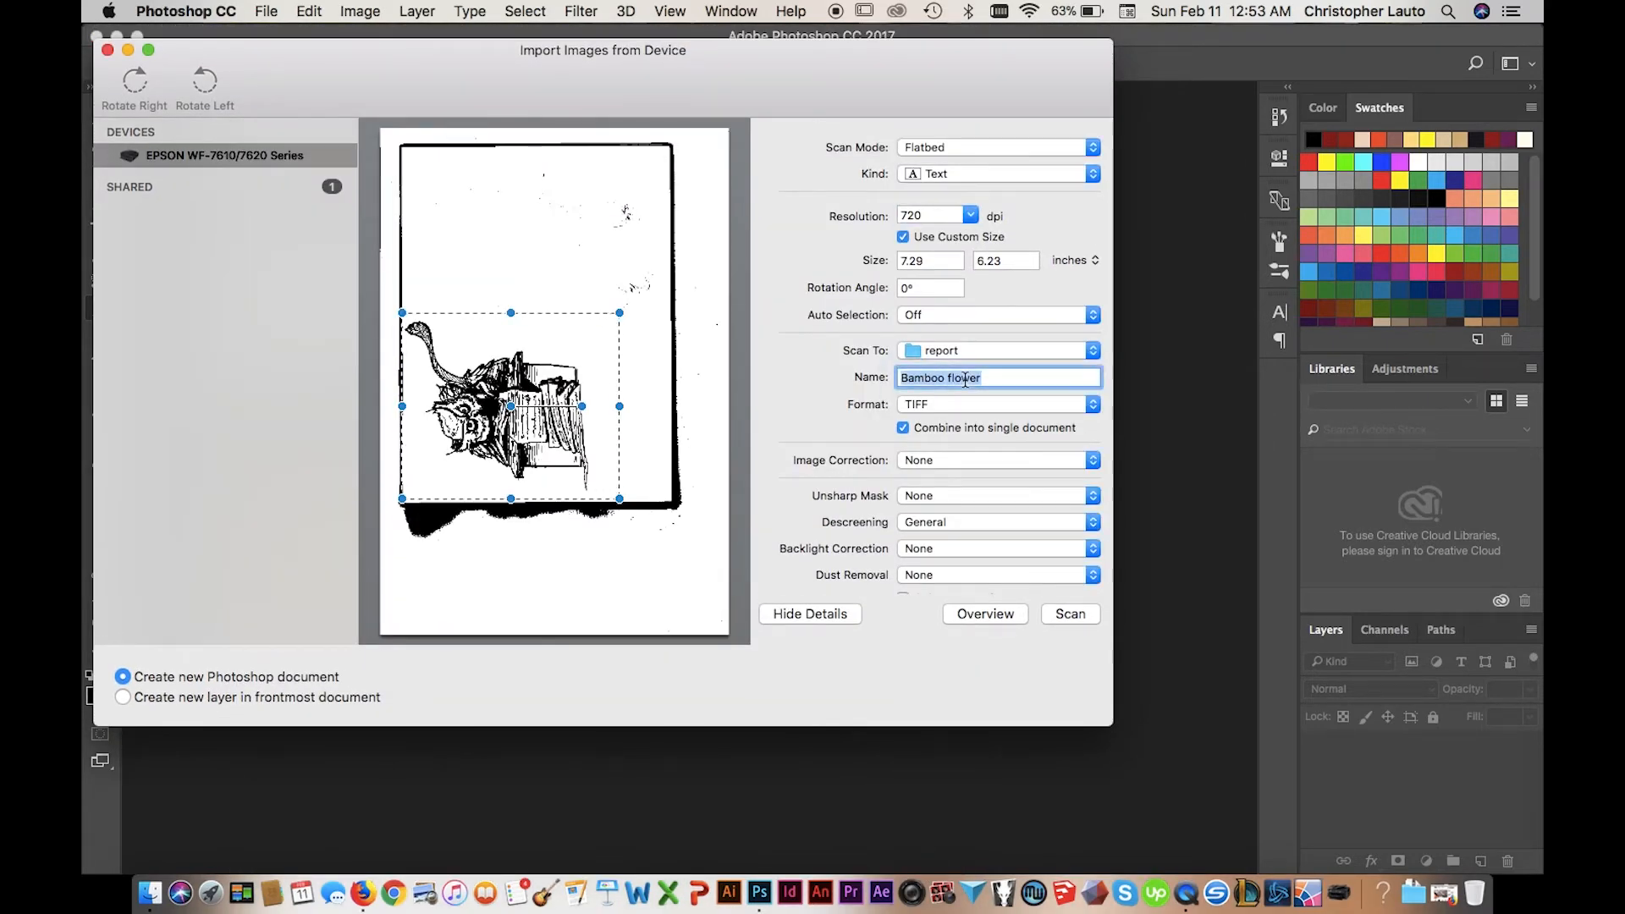
# Name the scan 'owl scribe', uncheck Combine into single document, and scan
pyautogui.write('owl scribe')
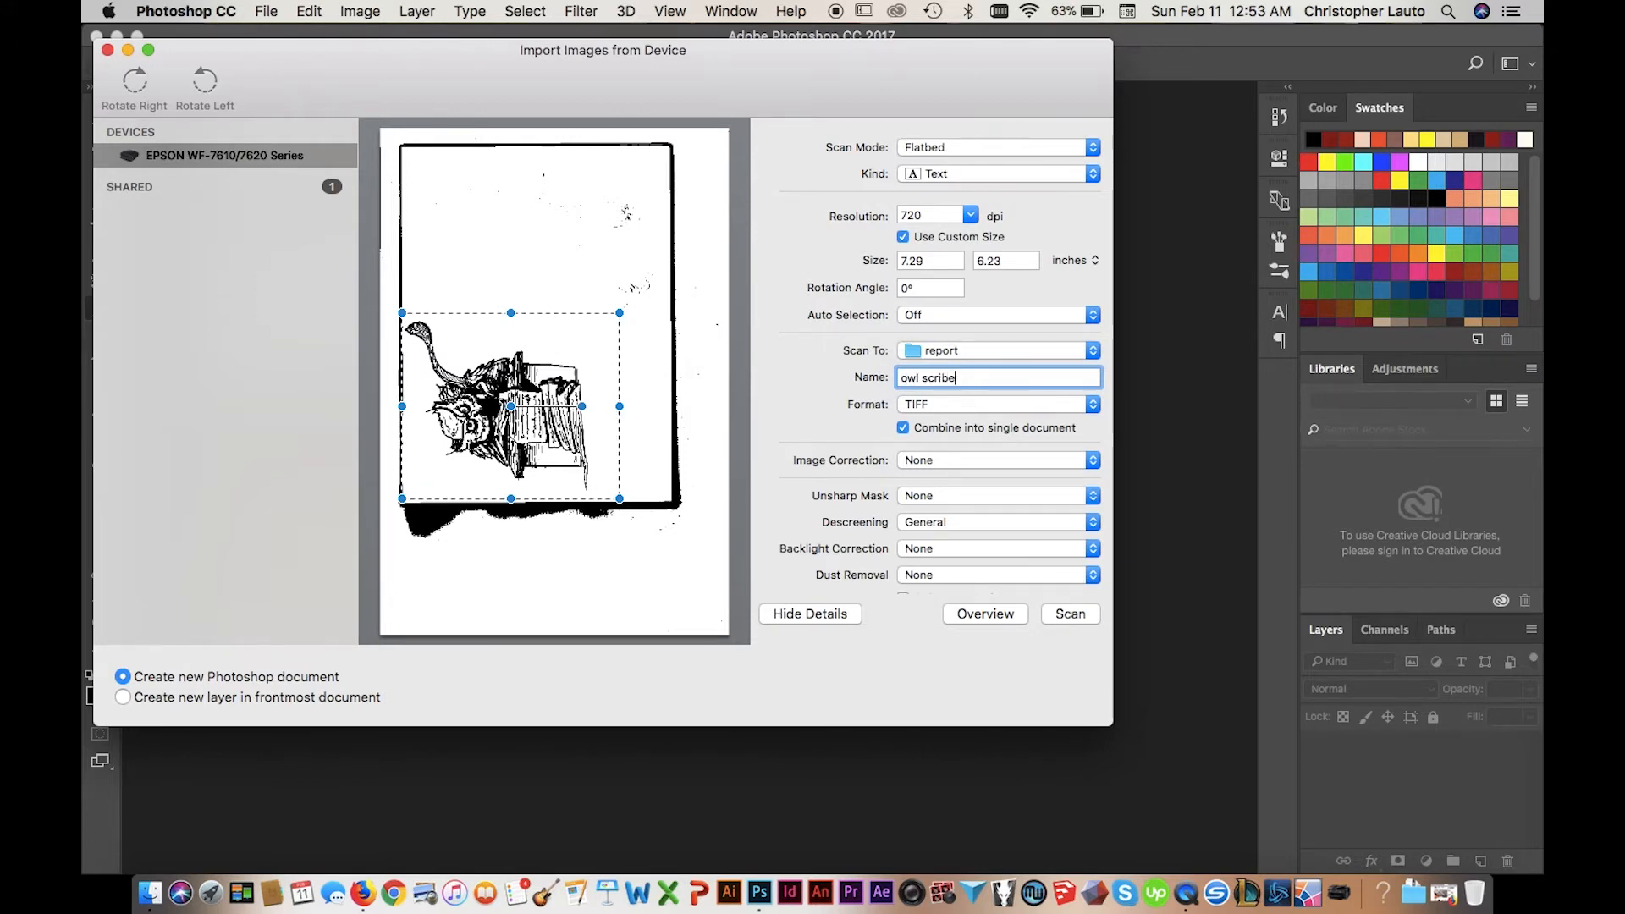
pyautogui.moveTo(985, 412)
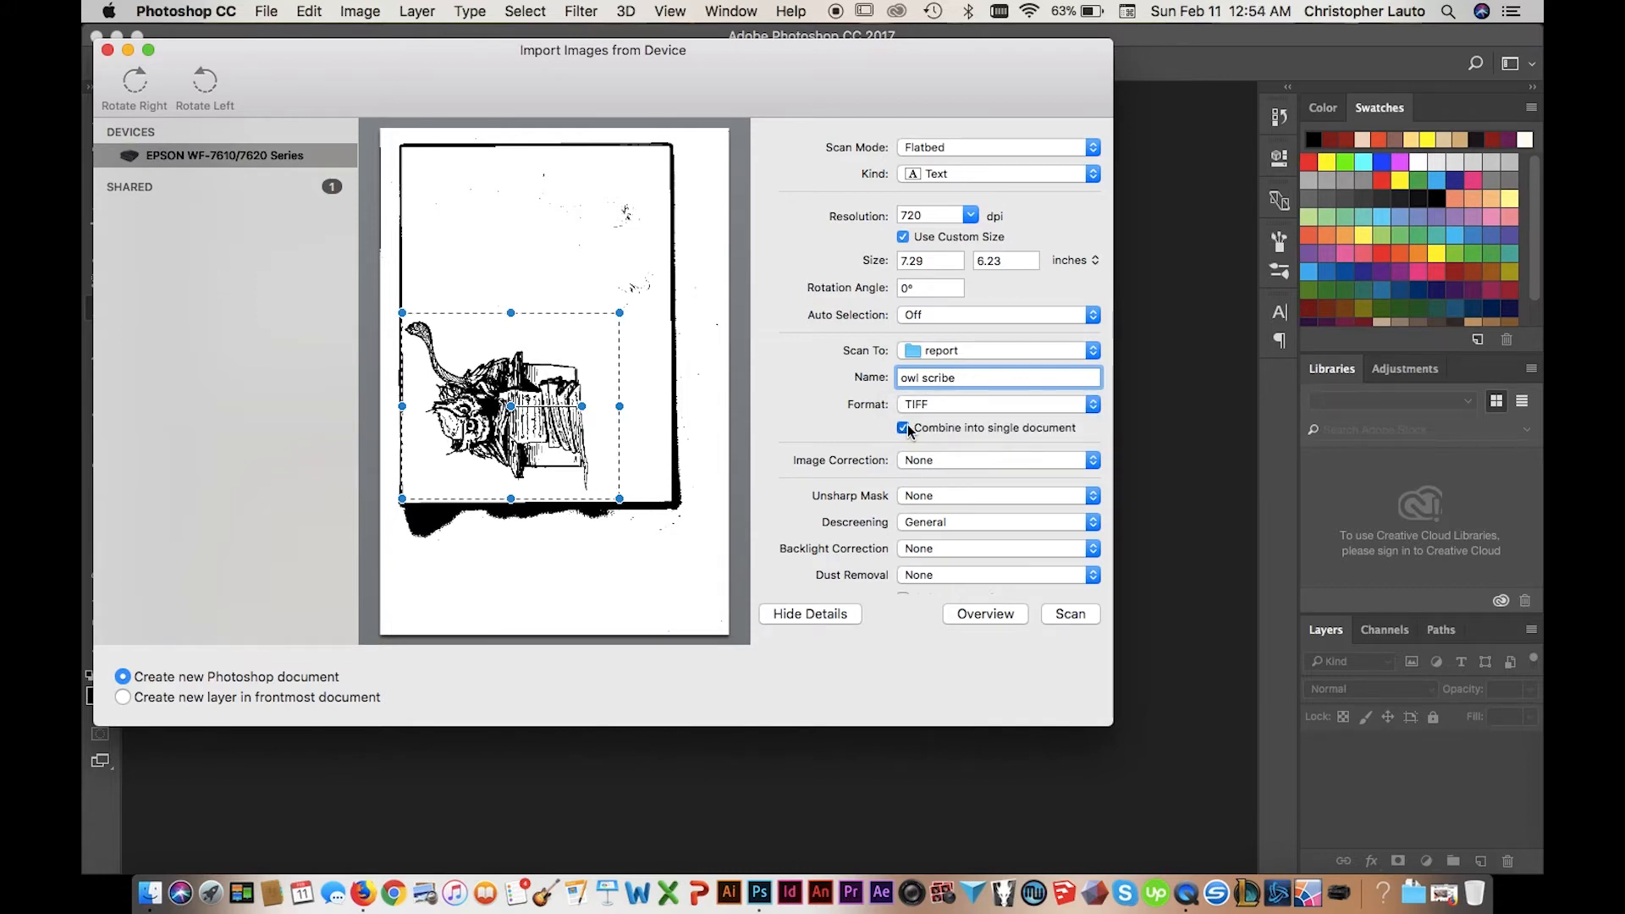
pyautogui.click(903, 426)
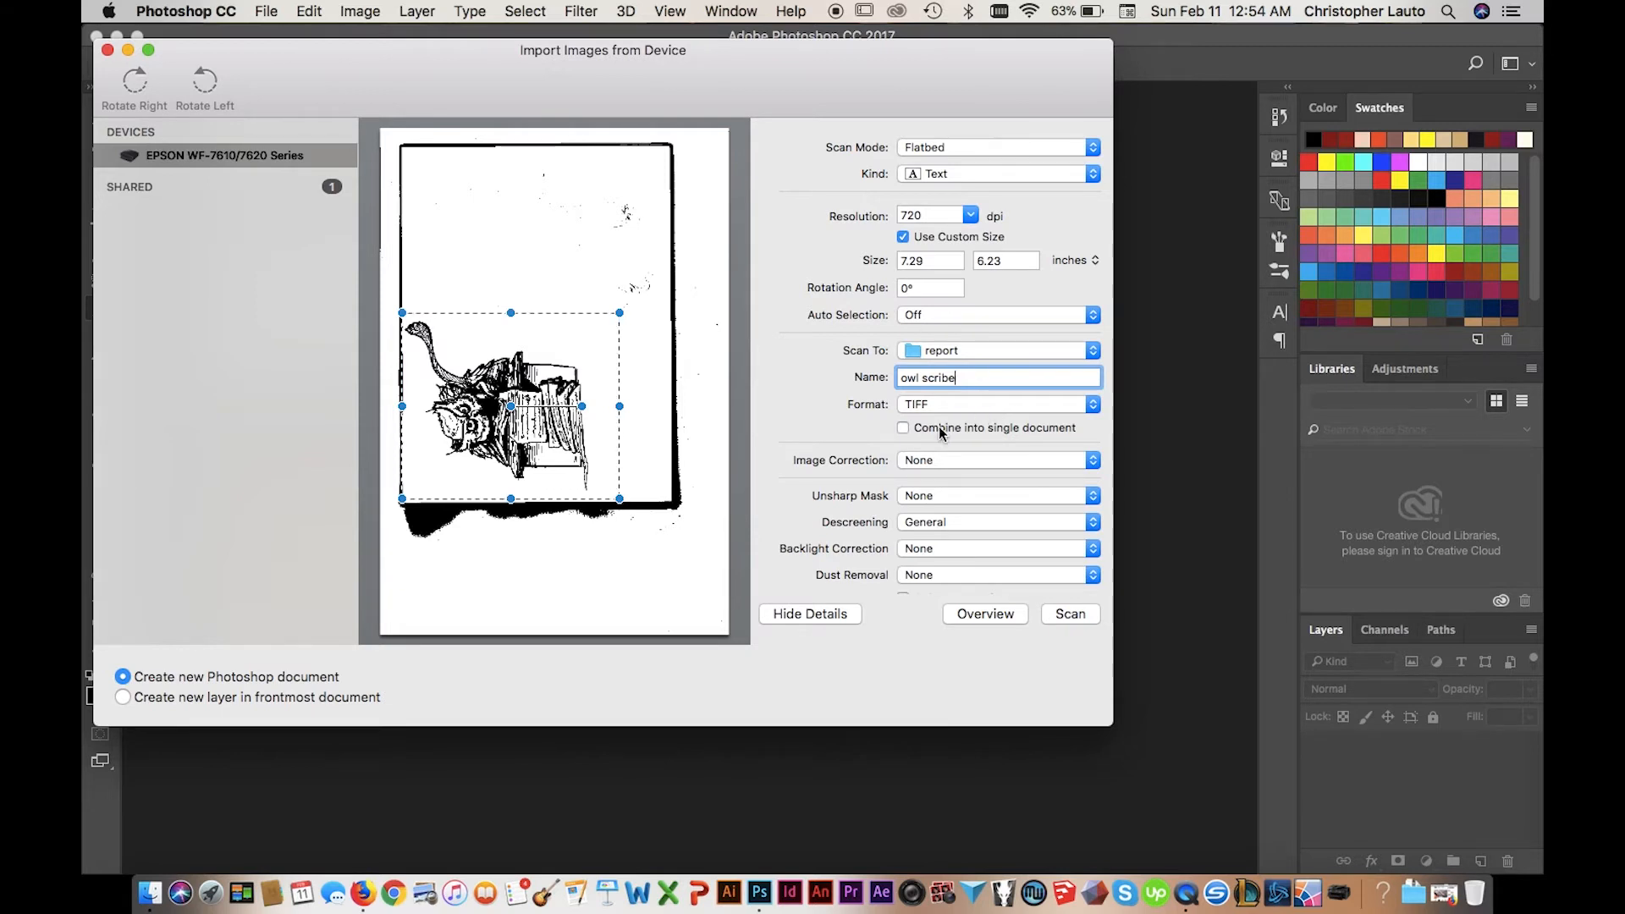
pyautogui.scroll(-3)
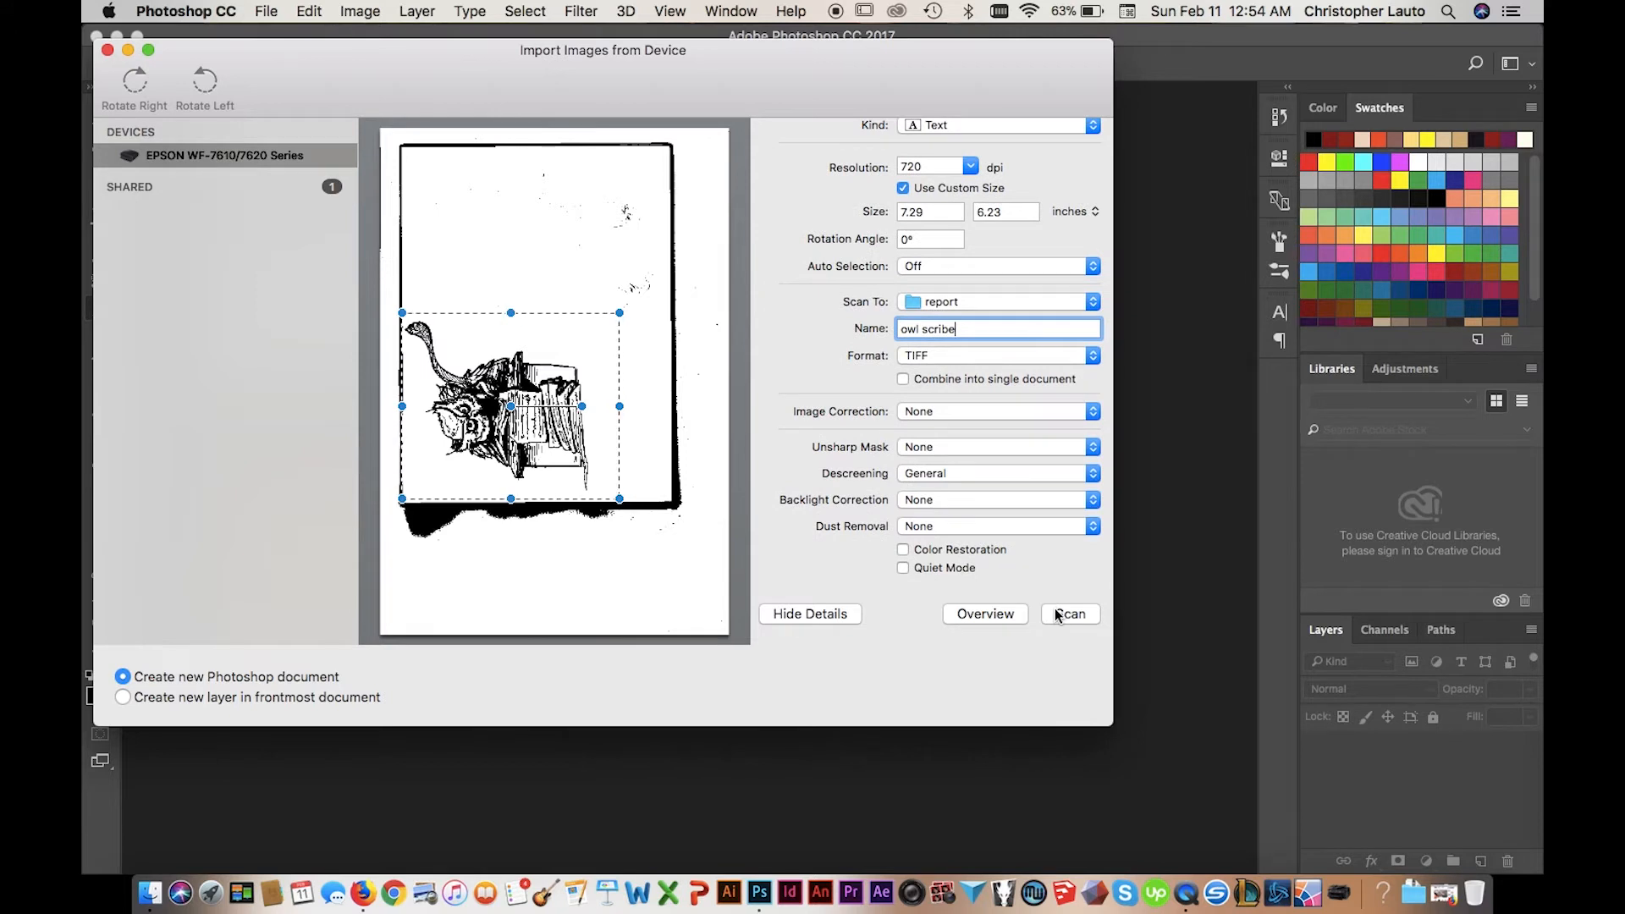
pyautogui.click(1067, 613)
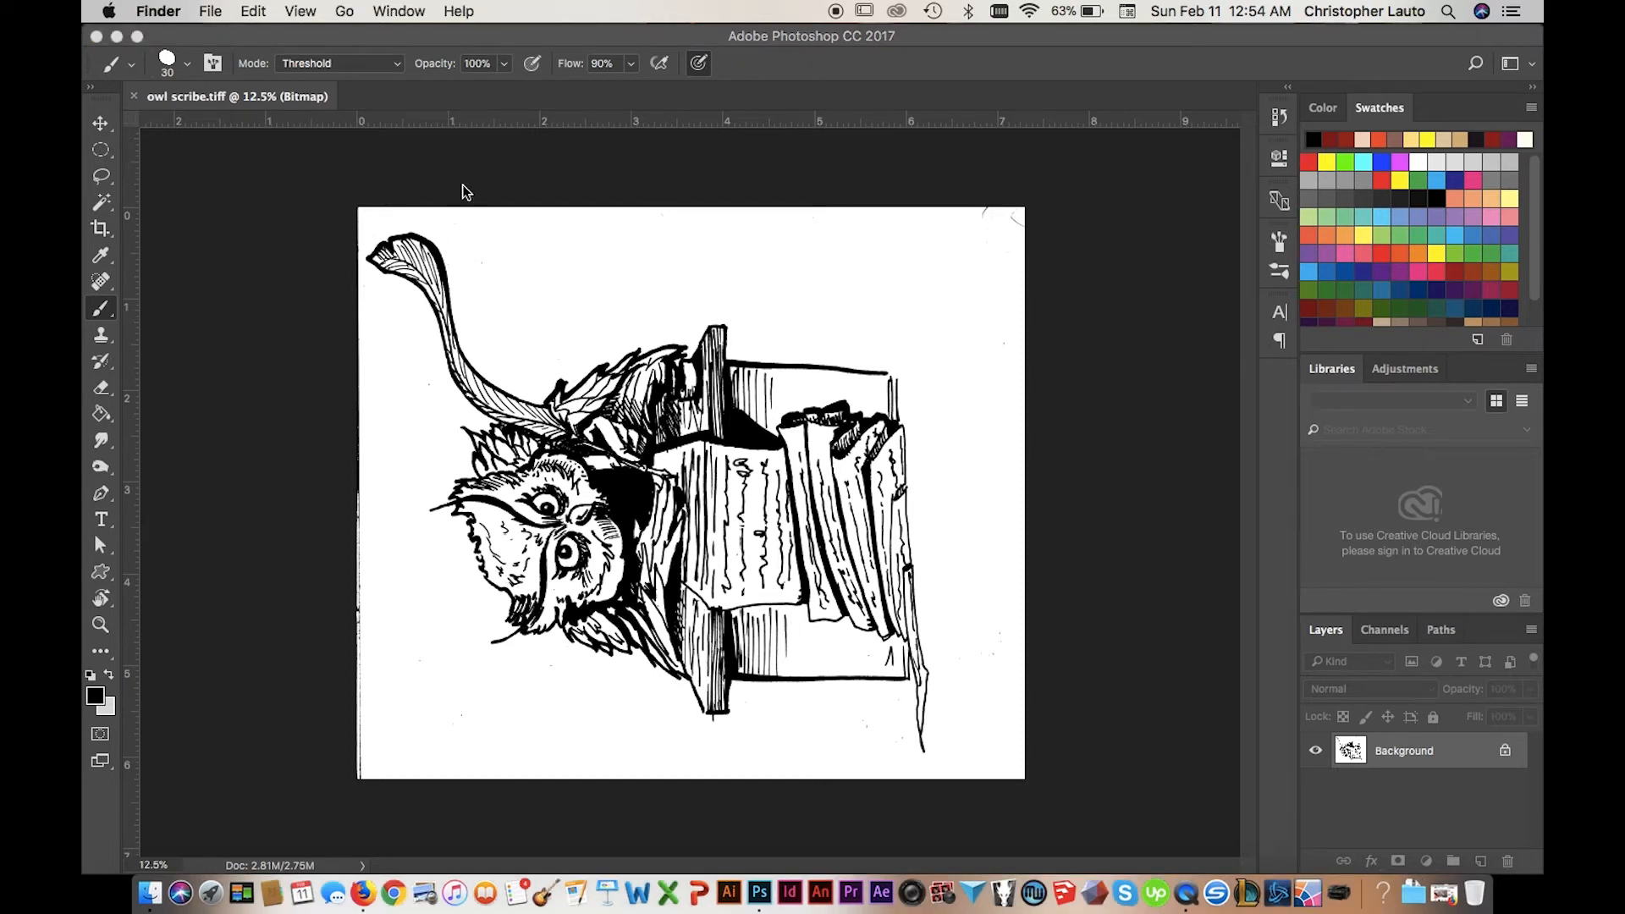
# Rotate the scan upright with Image Rotation and view its Bitmap channel
pyautogui.click(360, 11)
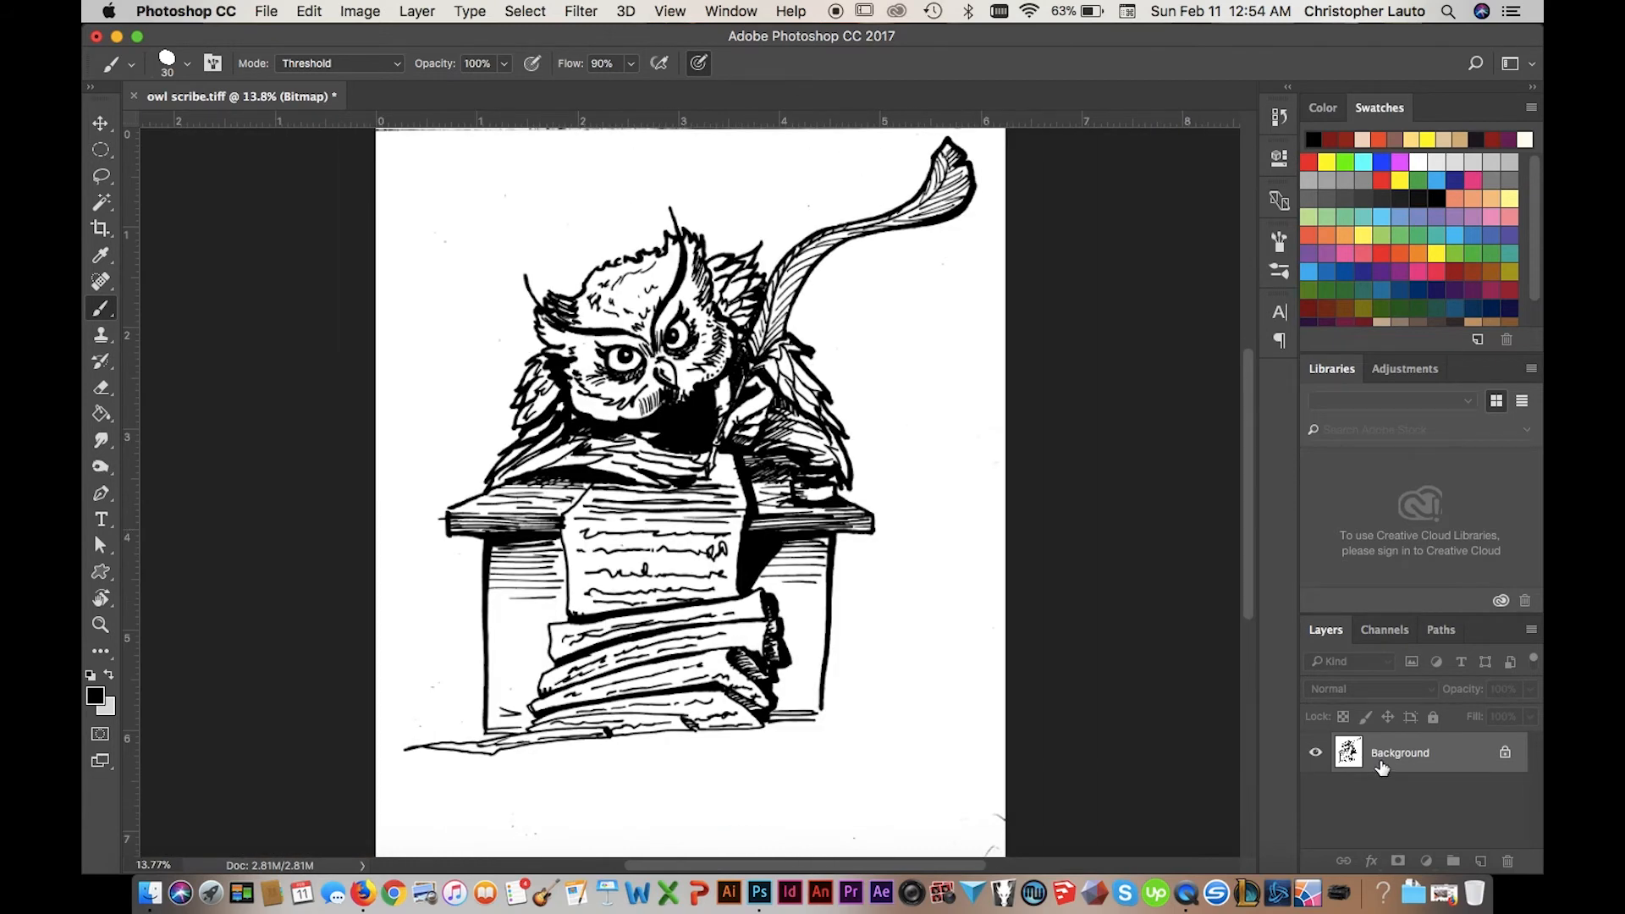
pyautogui.click(1384, 629)
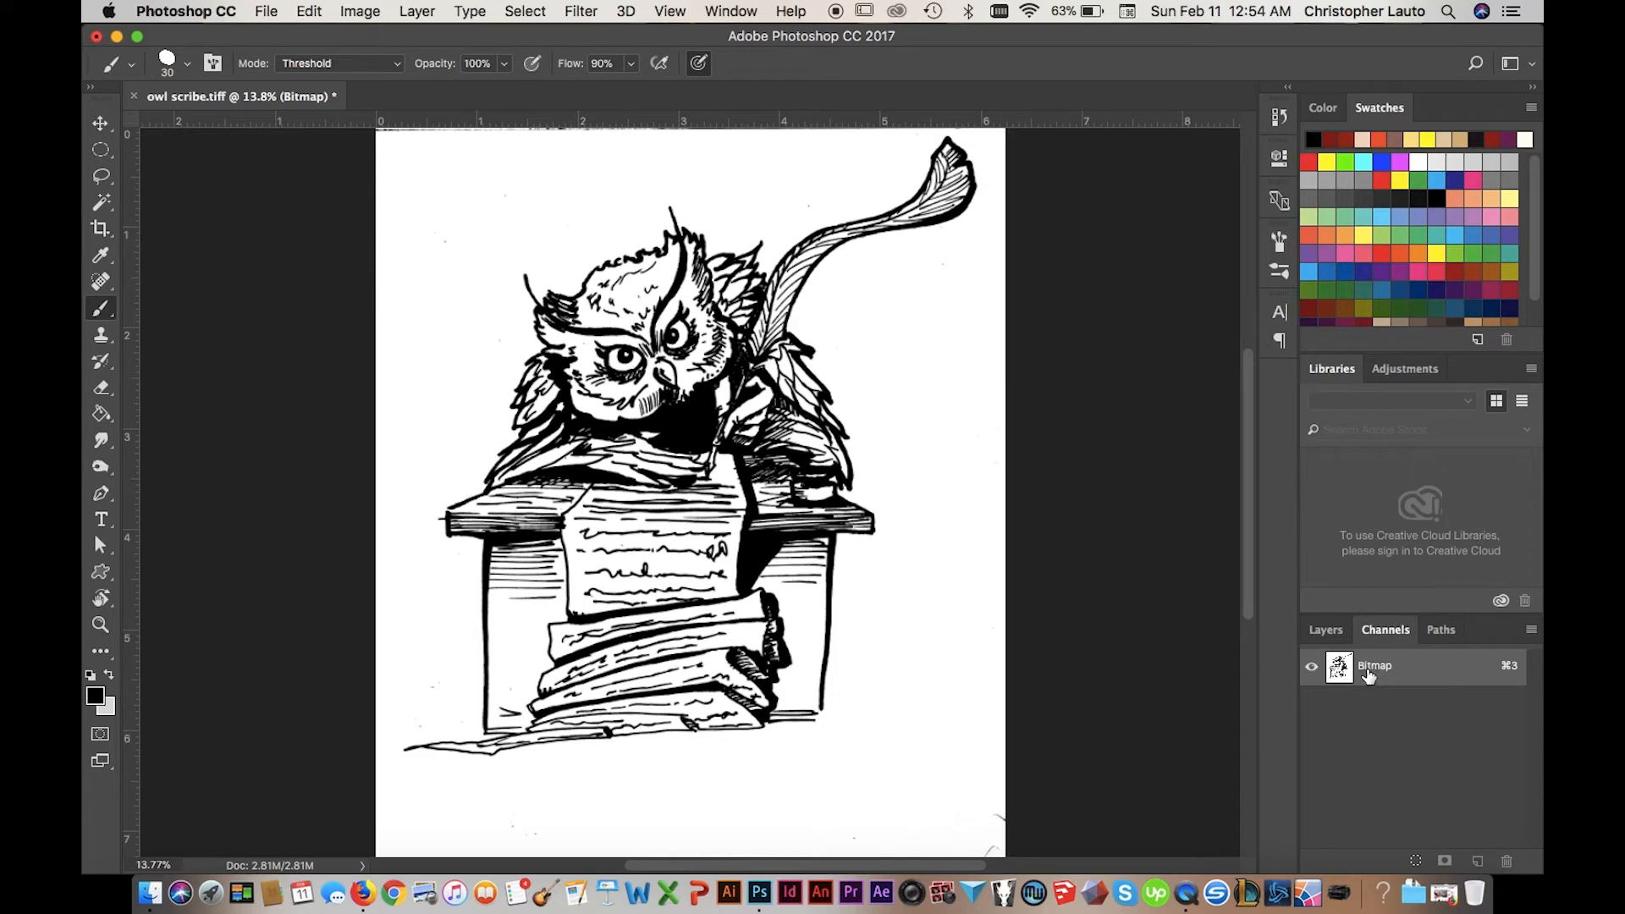
pyautogui.moveTo(430, 19)
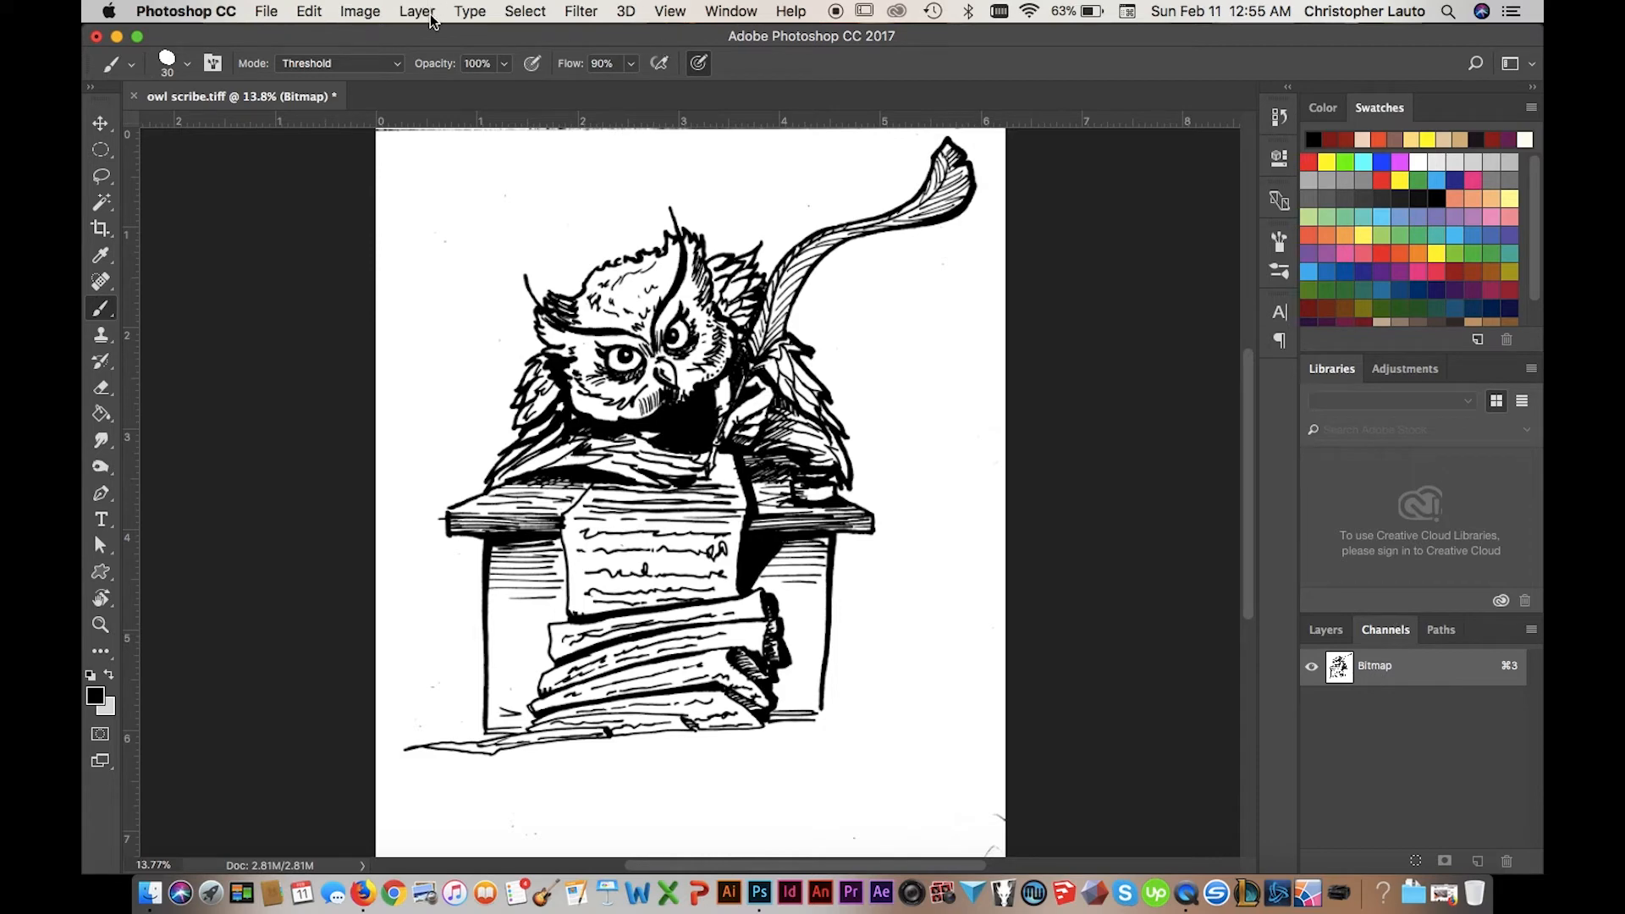
# Switch Image > Mode to Grayscale and return to the Layers panel
pyautogui.click(360, 11)
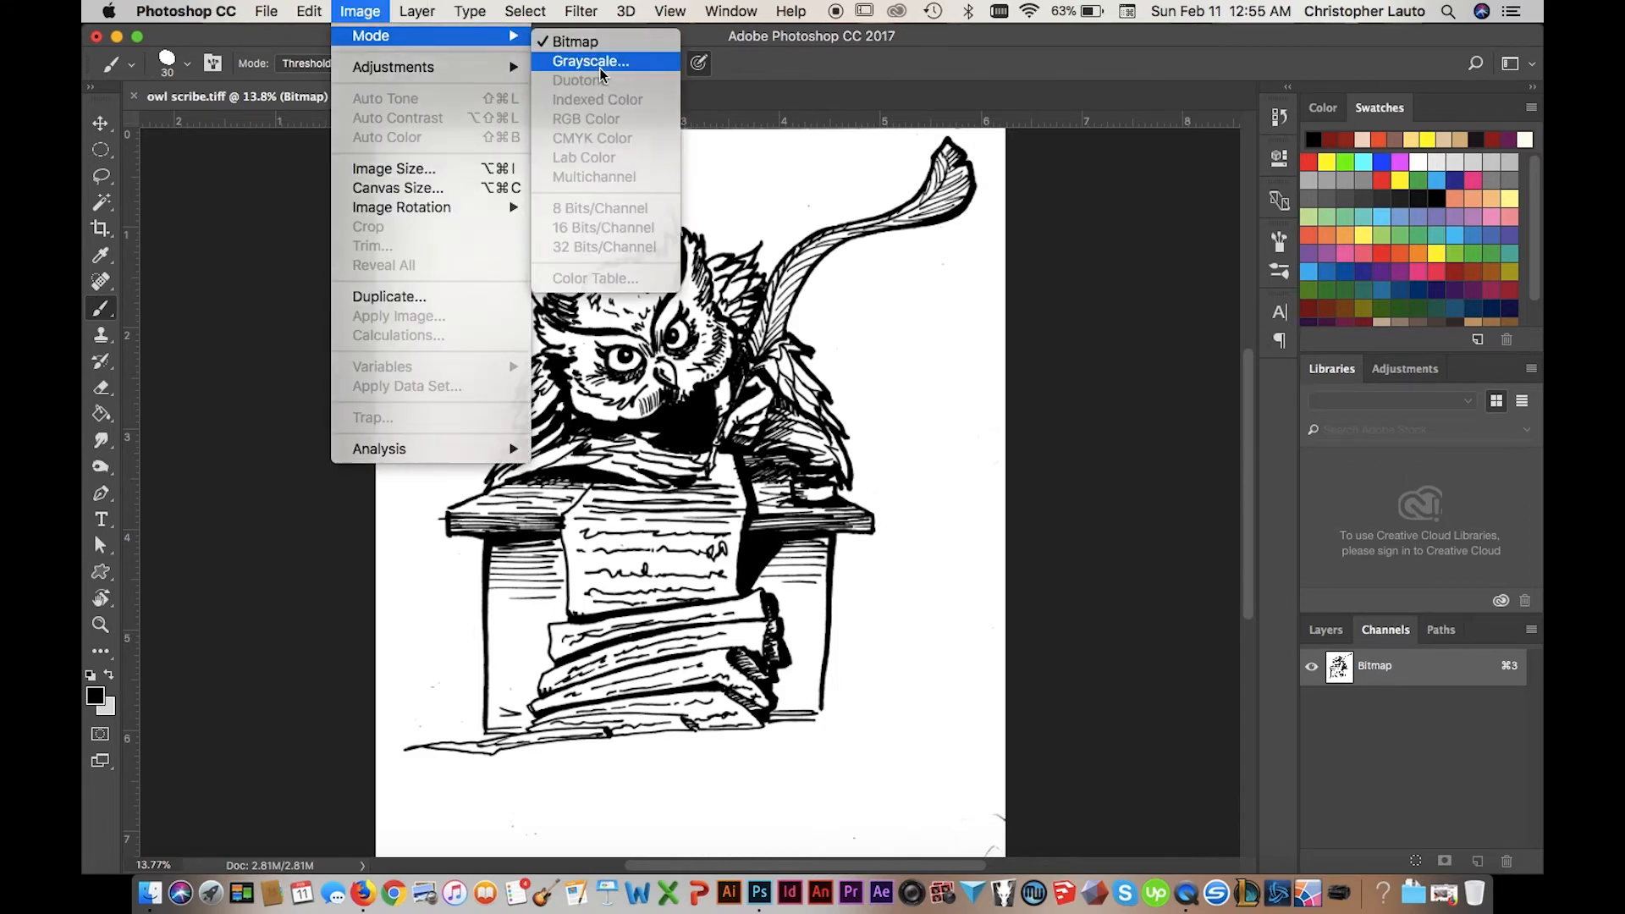
pyautogui.click(590, 61)
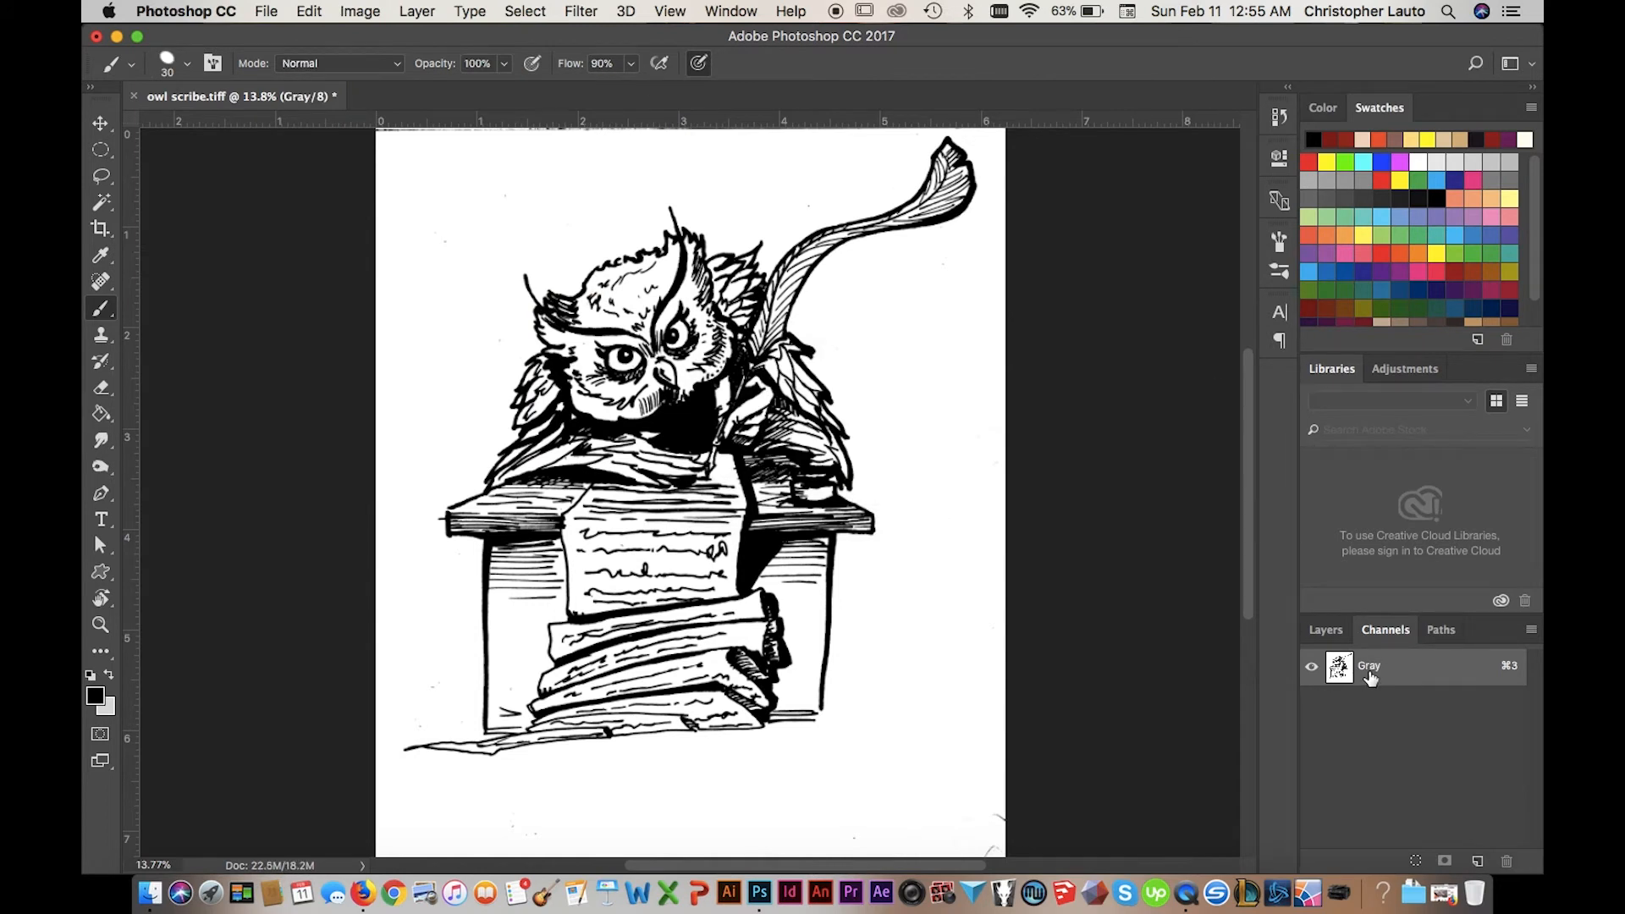
pyautogui.moveTo(1428, 850)
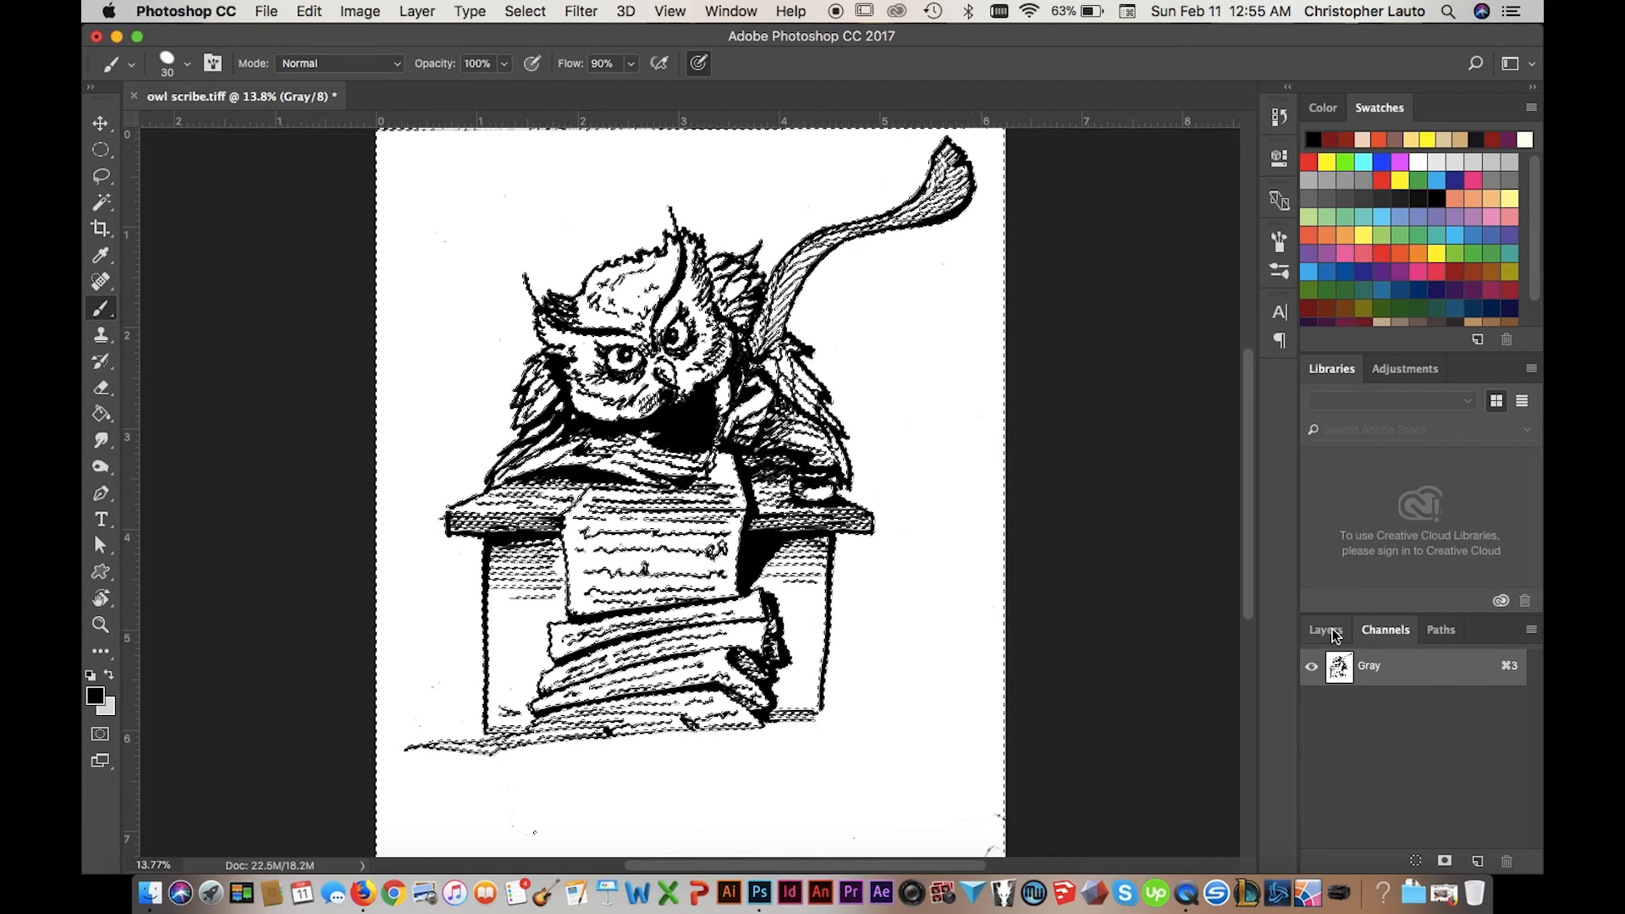
pyautogui.click(1324, 629)
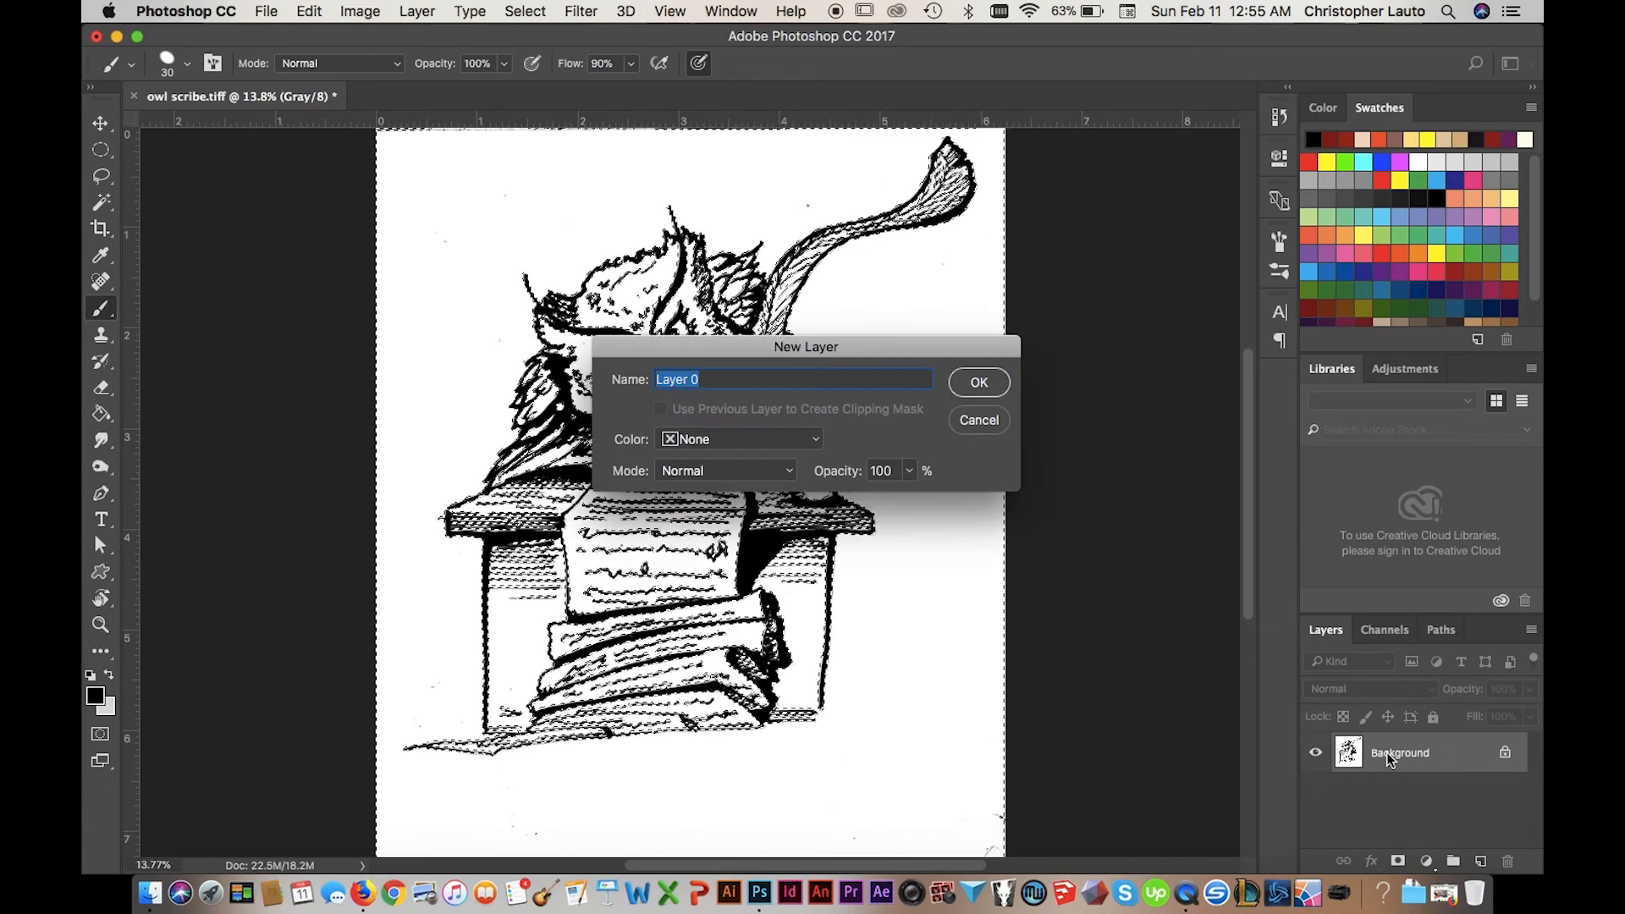
# Confirm the New Layer dialog to turn the Background into Layer 0
pyautogui.click(975, 382)
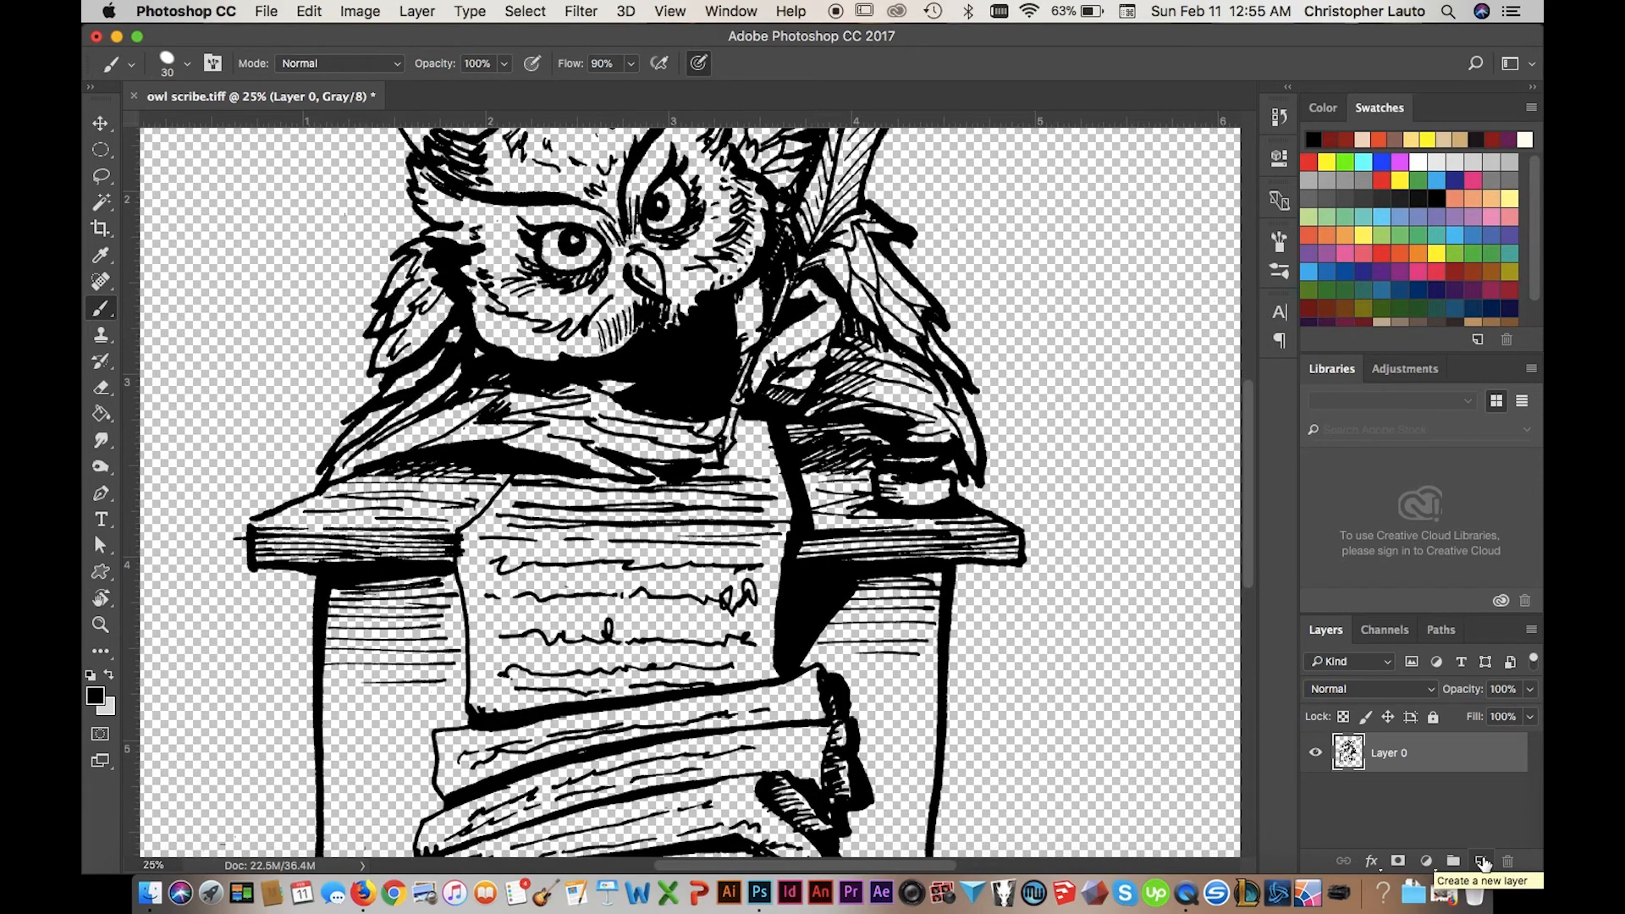
# Add a new empty layer and name it 'color'
pyautogui.click(1481, 861)
pyautogui.write('ink')
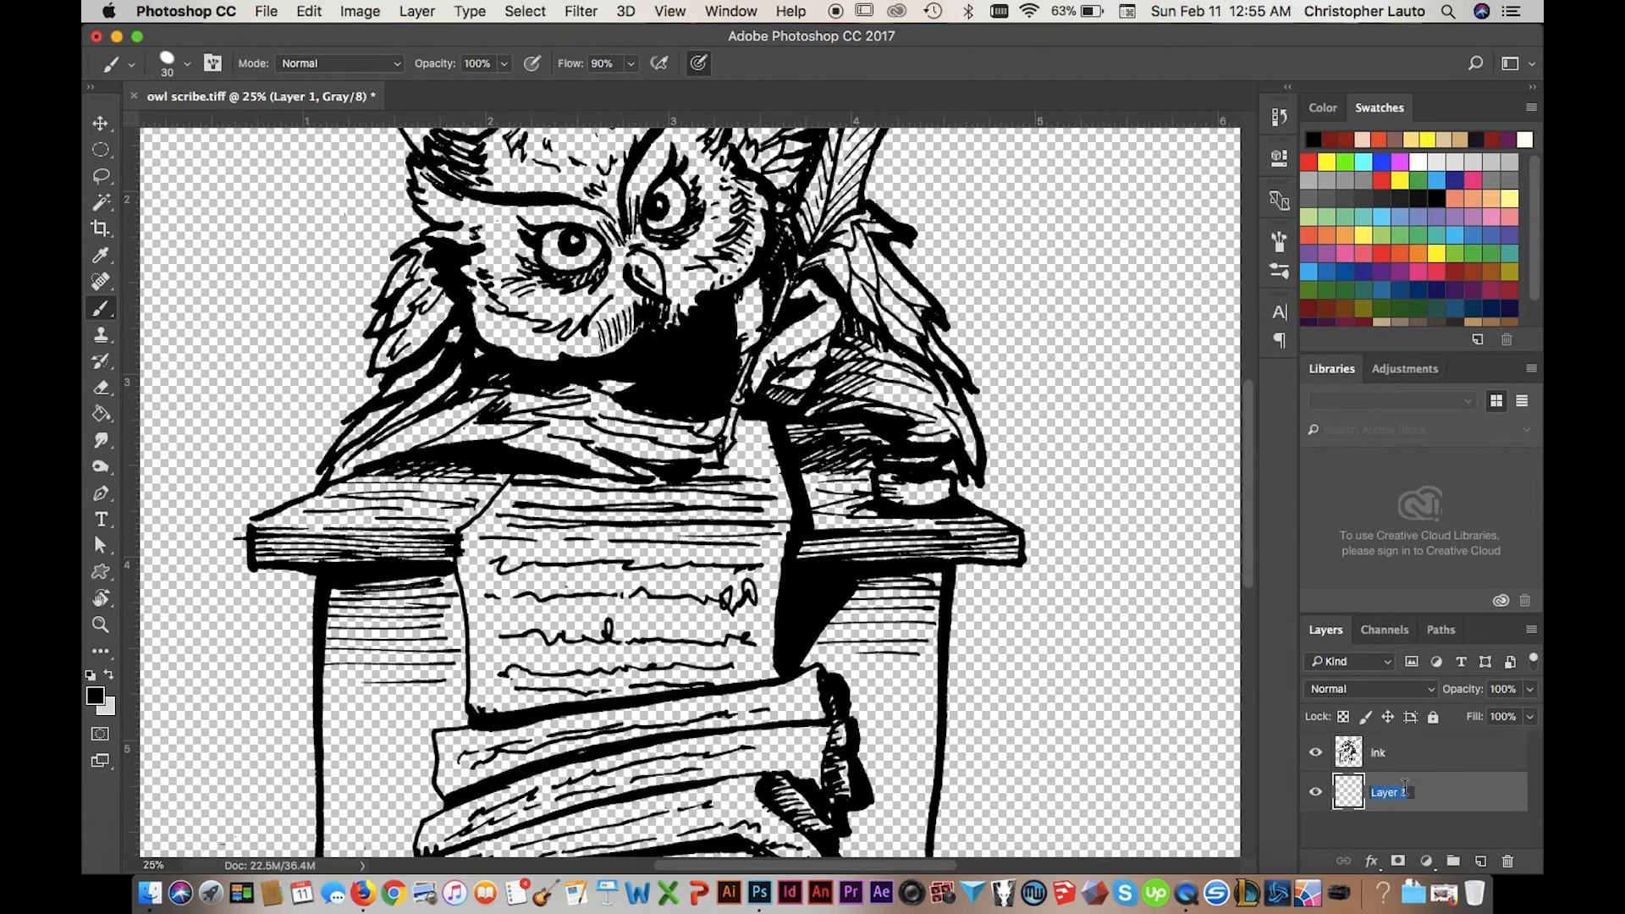
pyautogui.write('color')
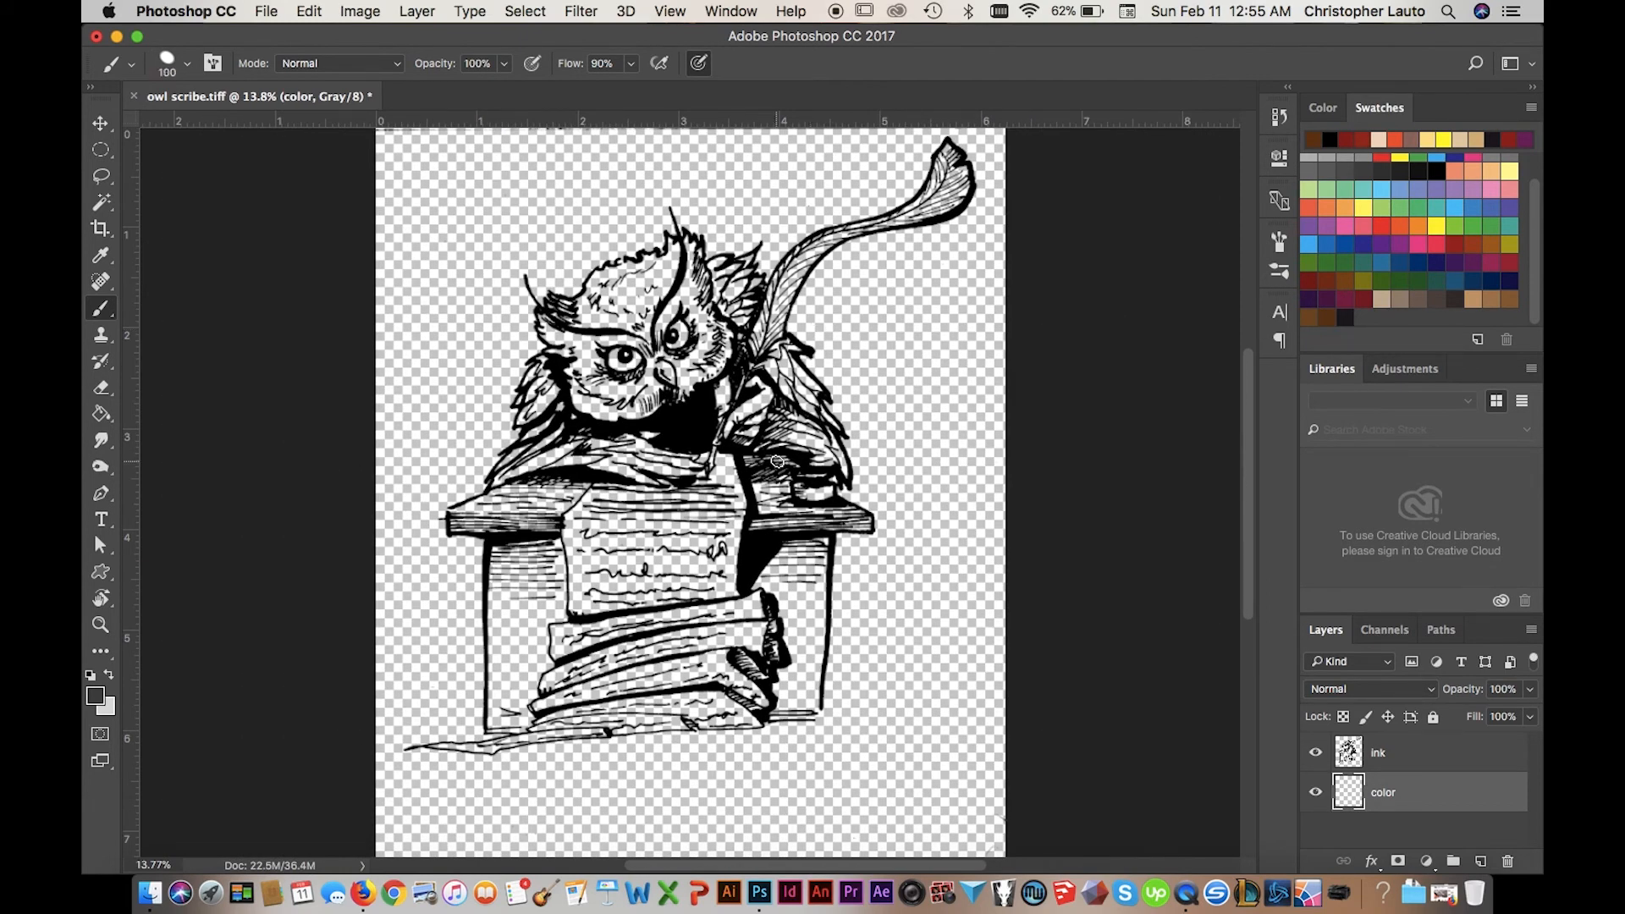
pyautogui.moveTo(379, 23)
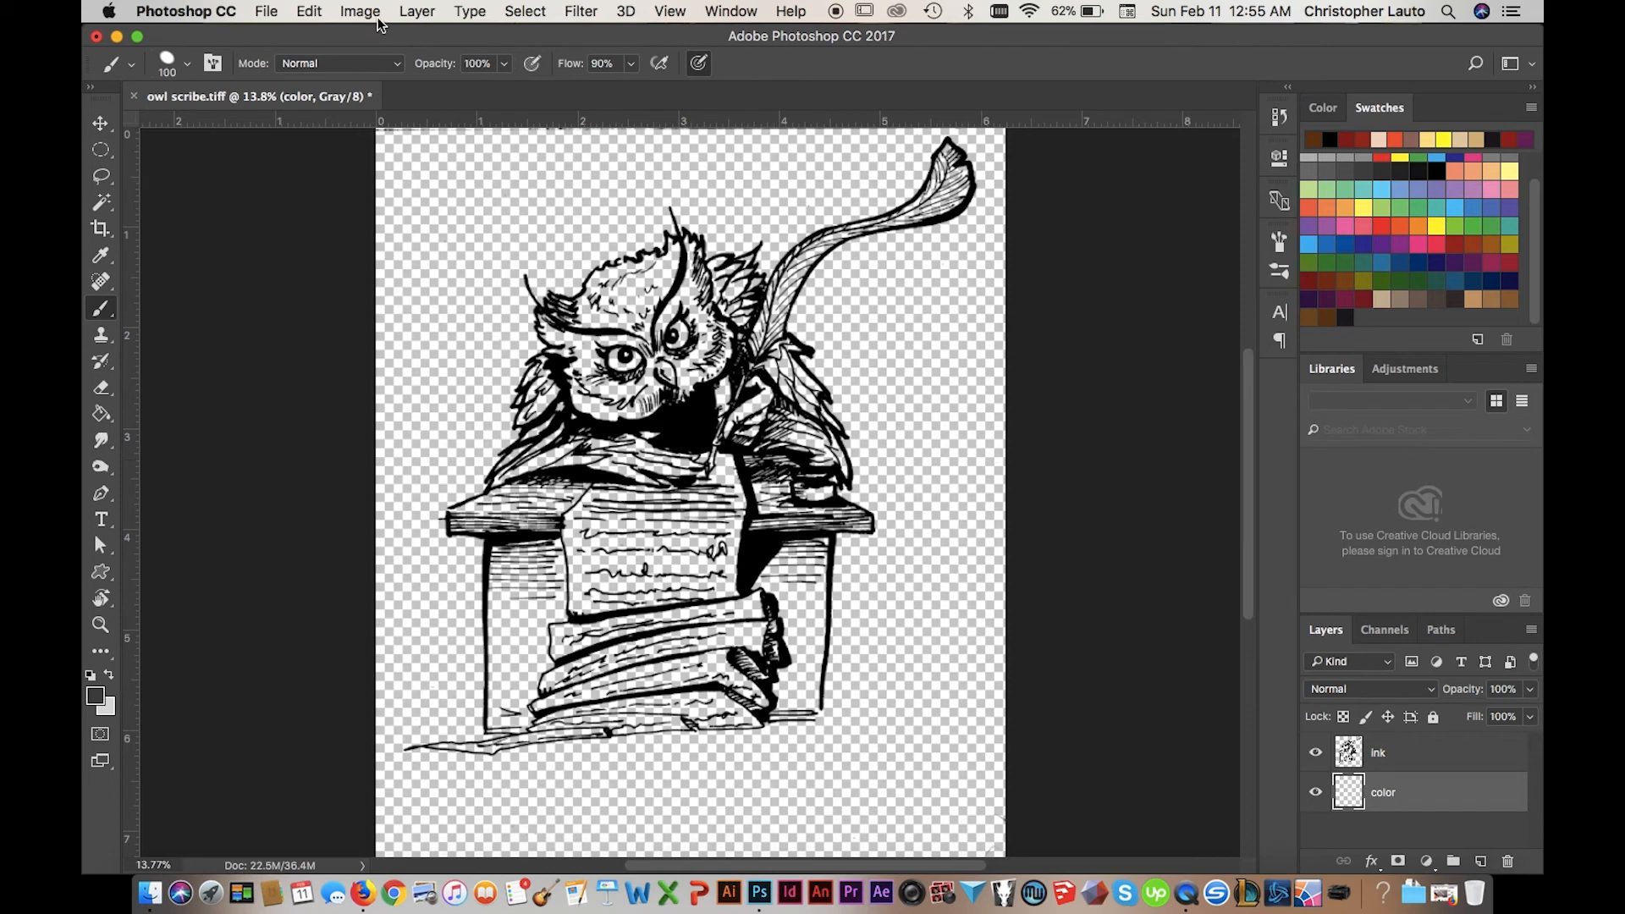
# Convert to RGB Color with Don't Merge, then paint brown over the owl's face and shoulder
pyautogui.click(359, 11)
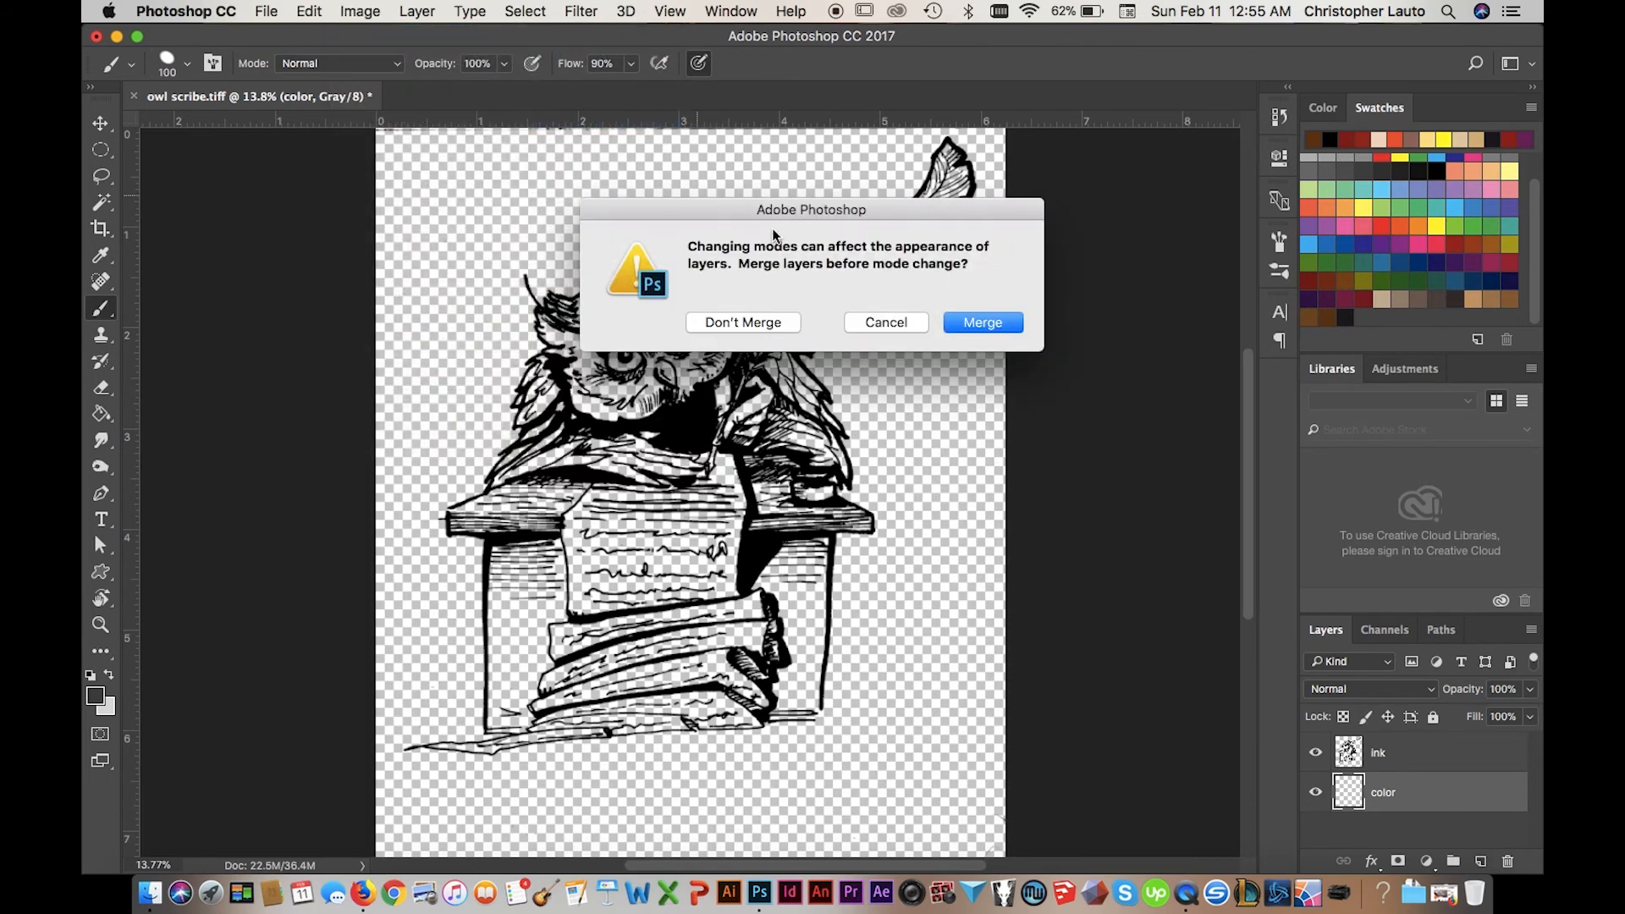
pyautogui.click(742, 323)
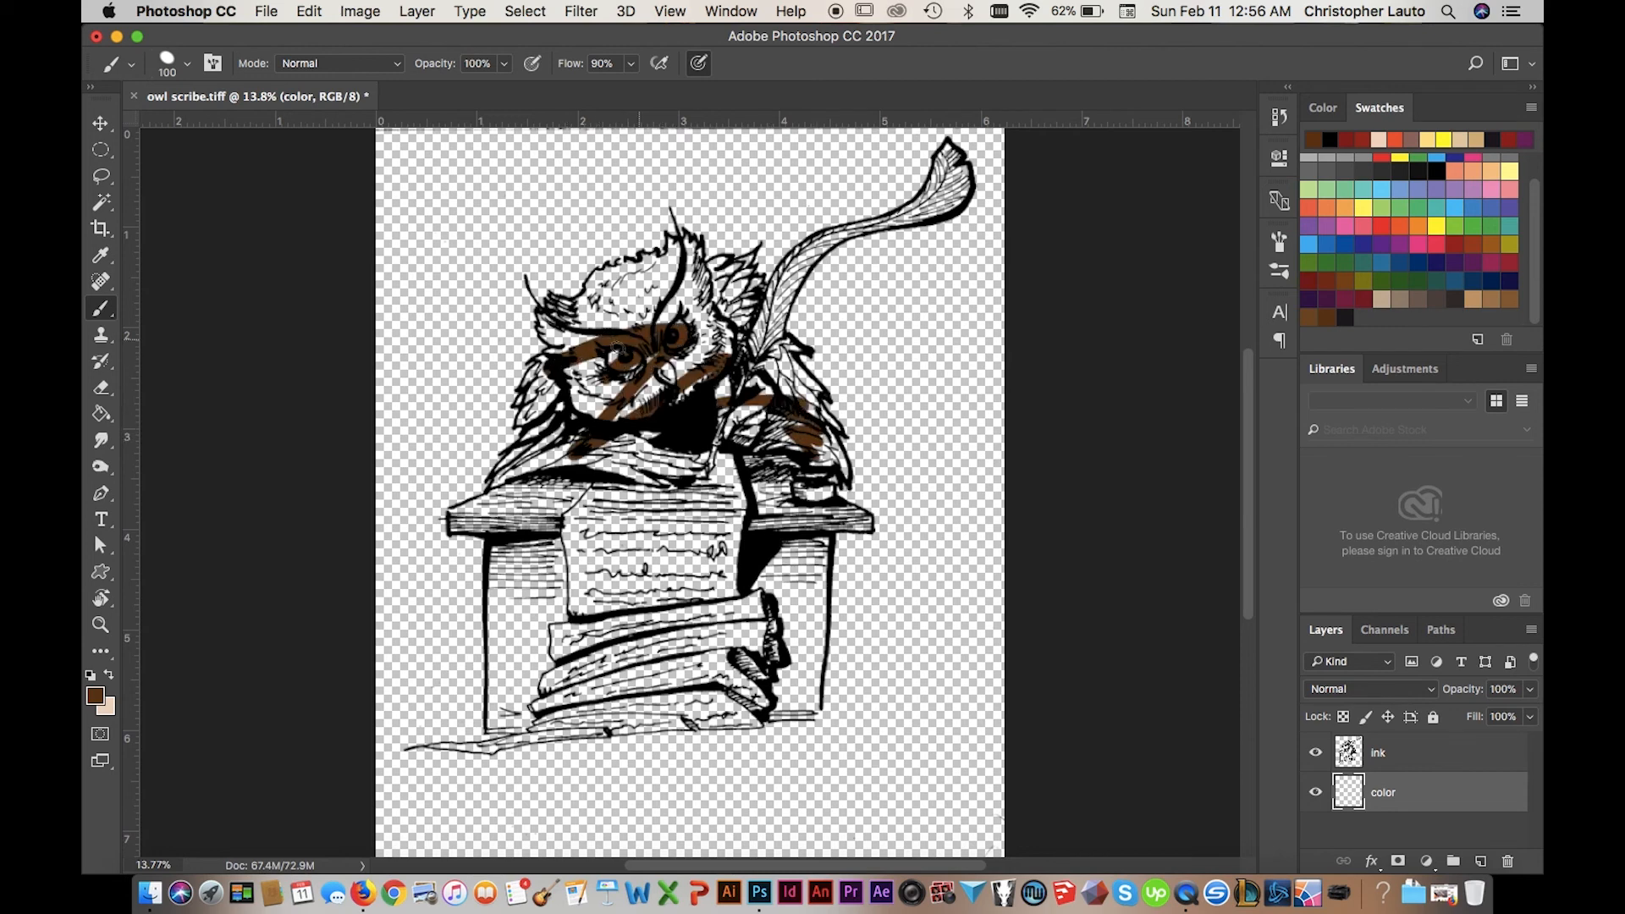
pyautogui.moveTo(611, 352); pyautogui.dragTo(844, 487)
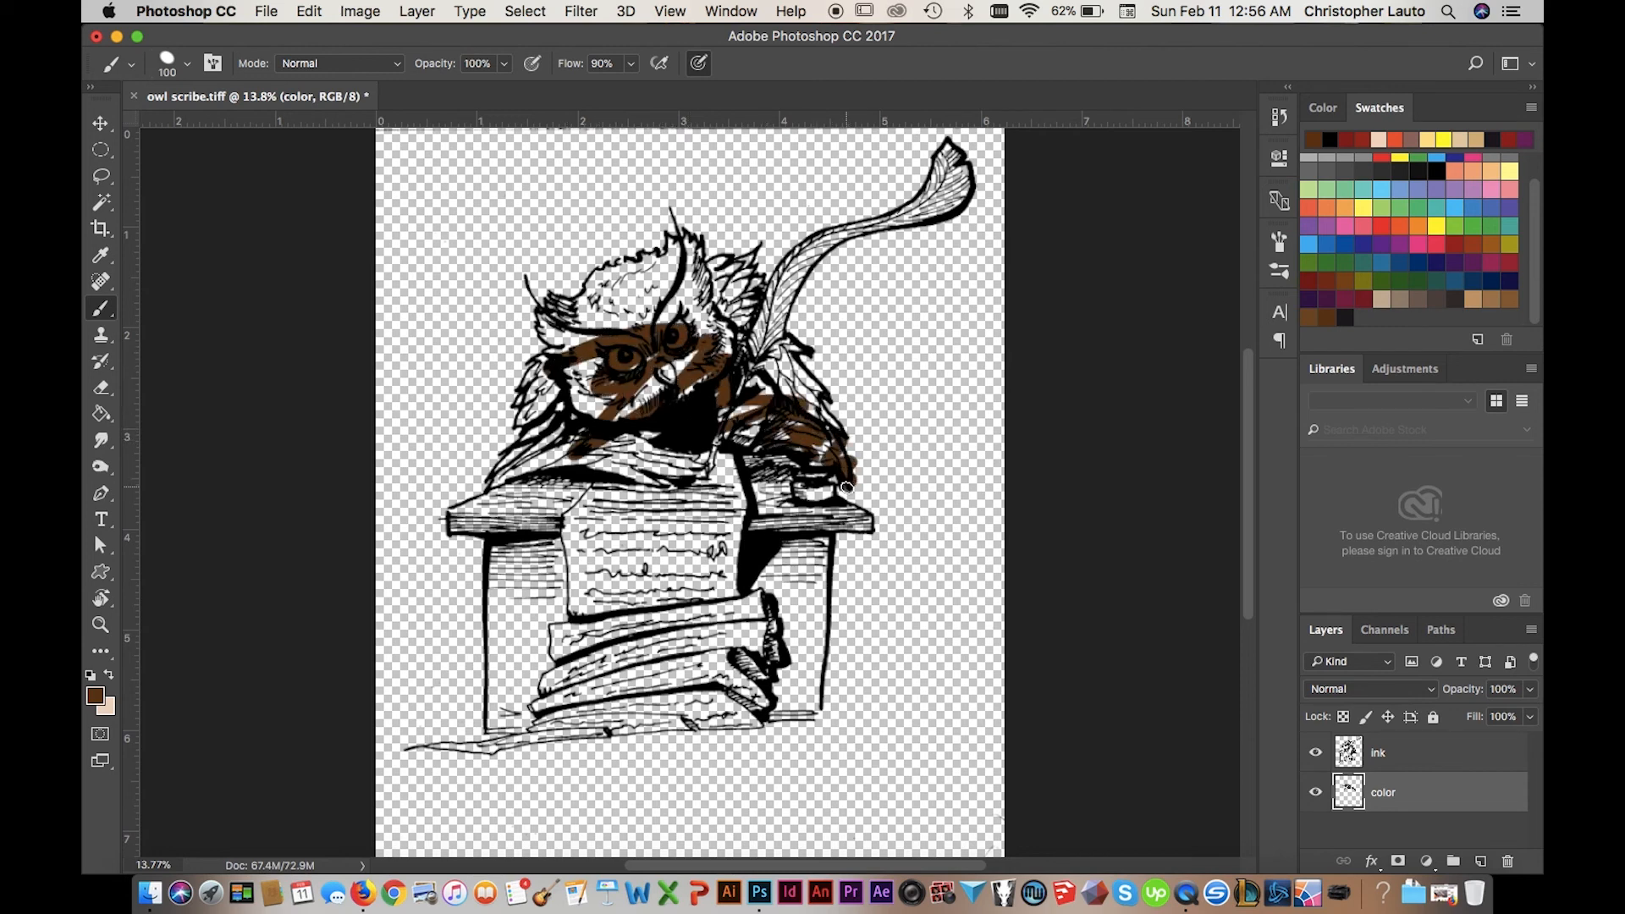